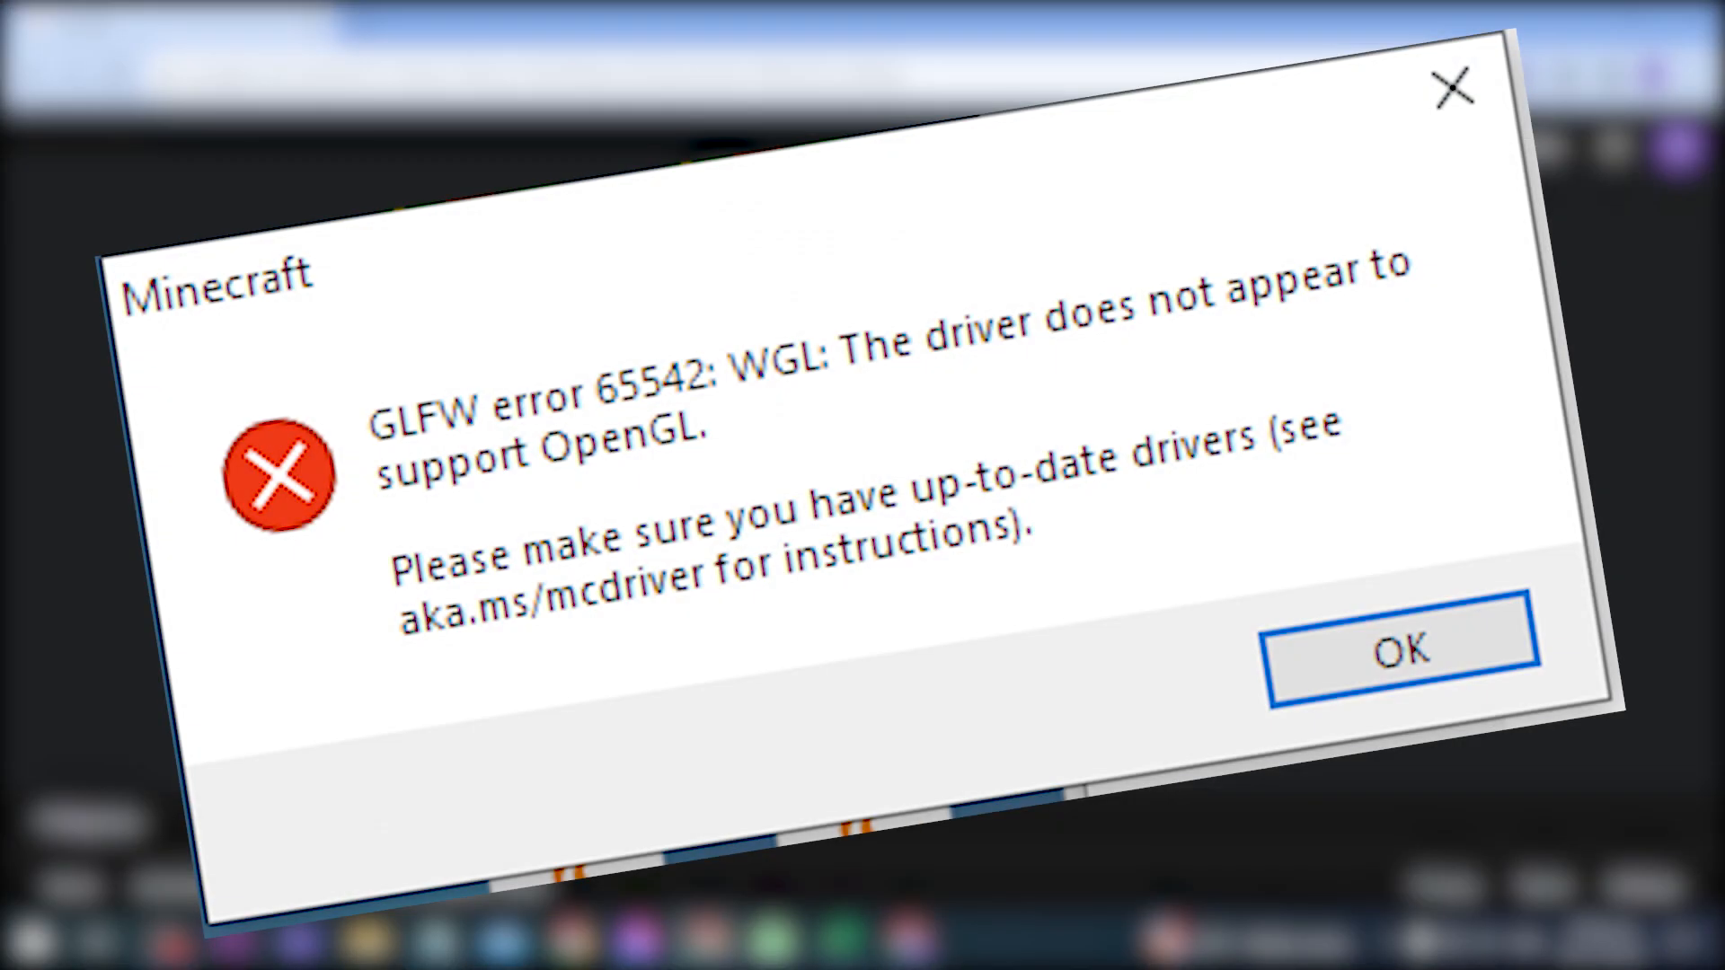
Step: Dismiss Minecraft's GLFW error 65542 about OpenGL driver support
left_click(1398, 648)
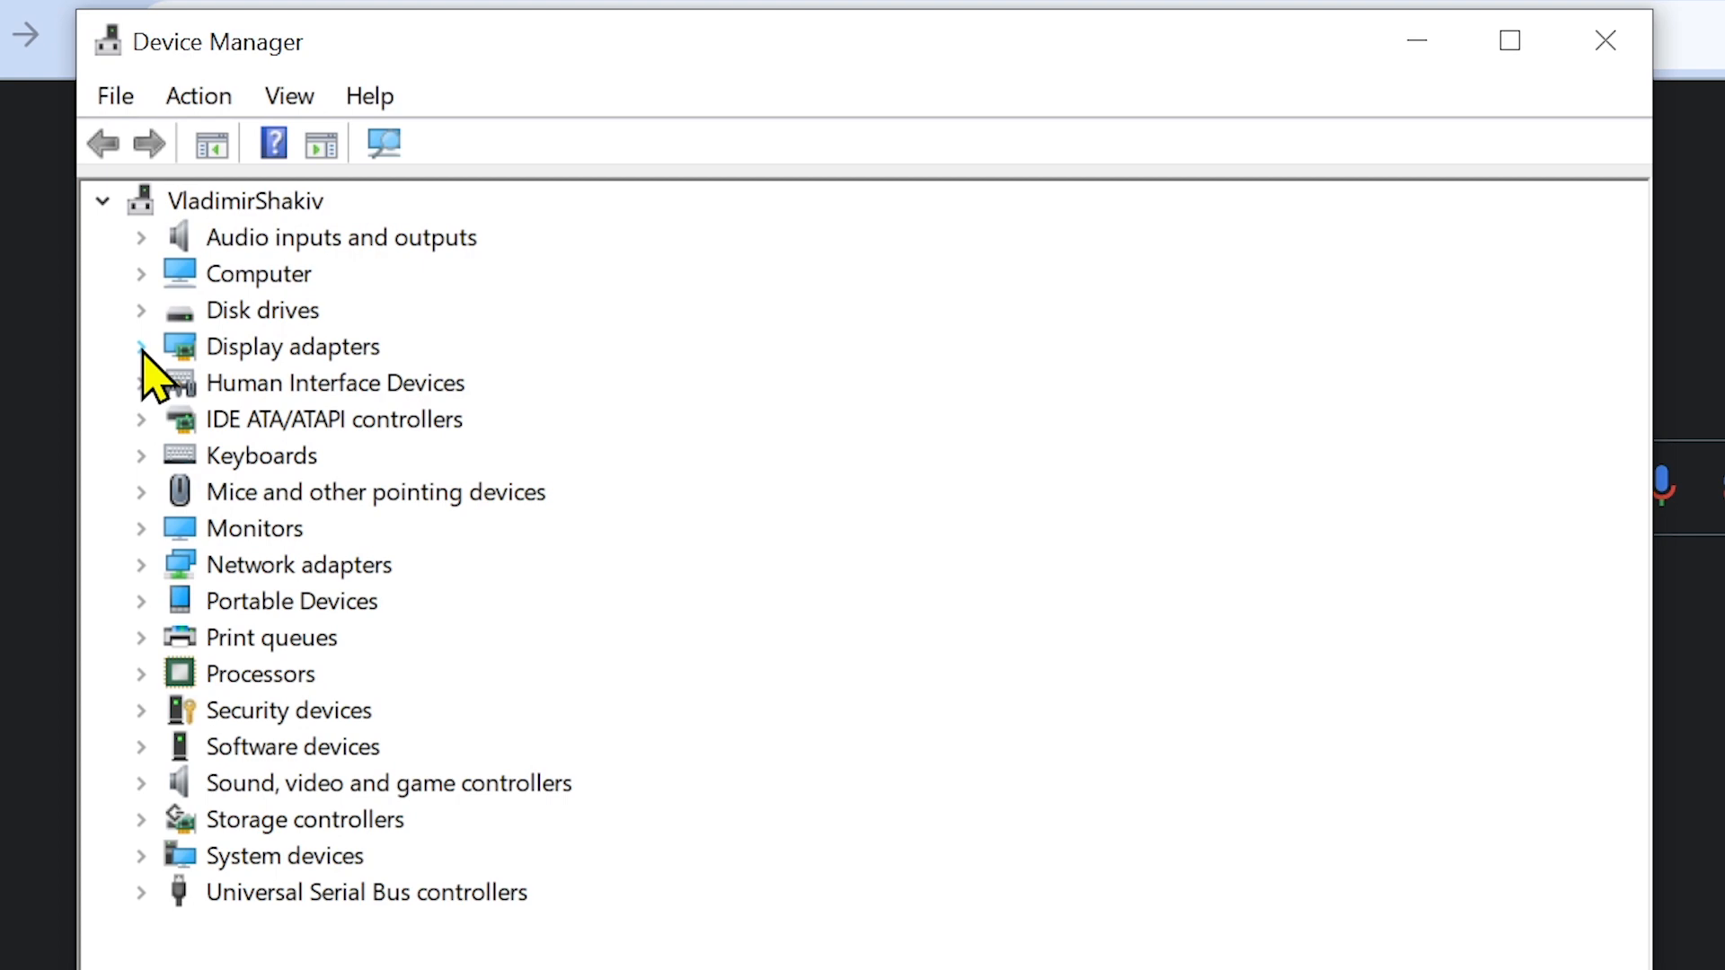
Step: Have Windows automatically search for an updated NVIDIA GeForce RTX 3060 driver
right_click(352, 382)
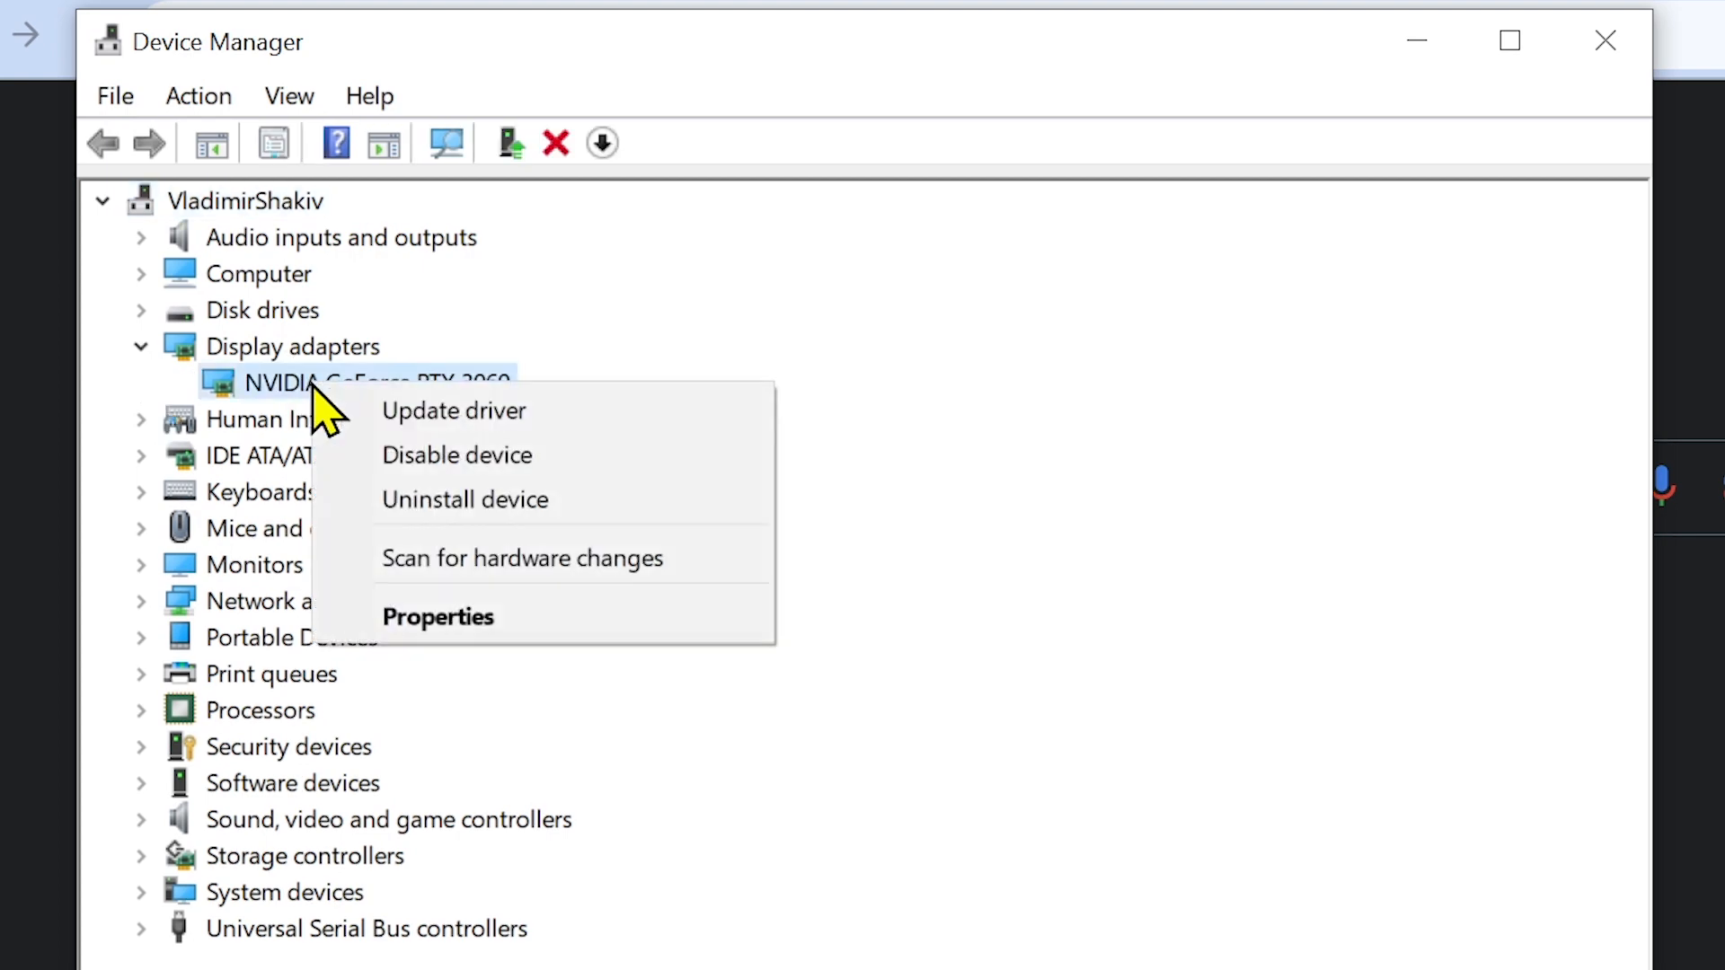
mouse_move(452, 410)
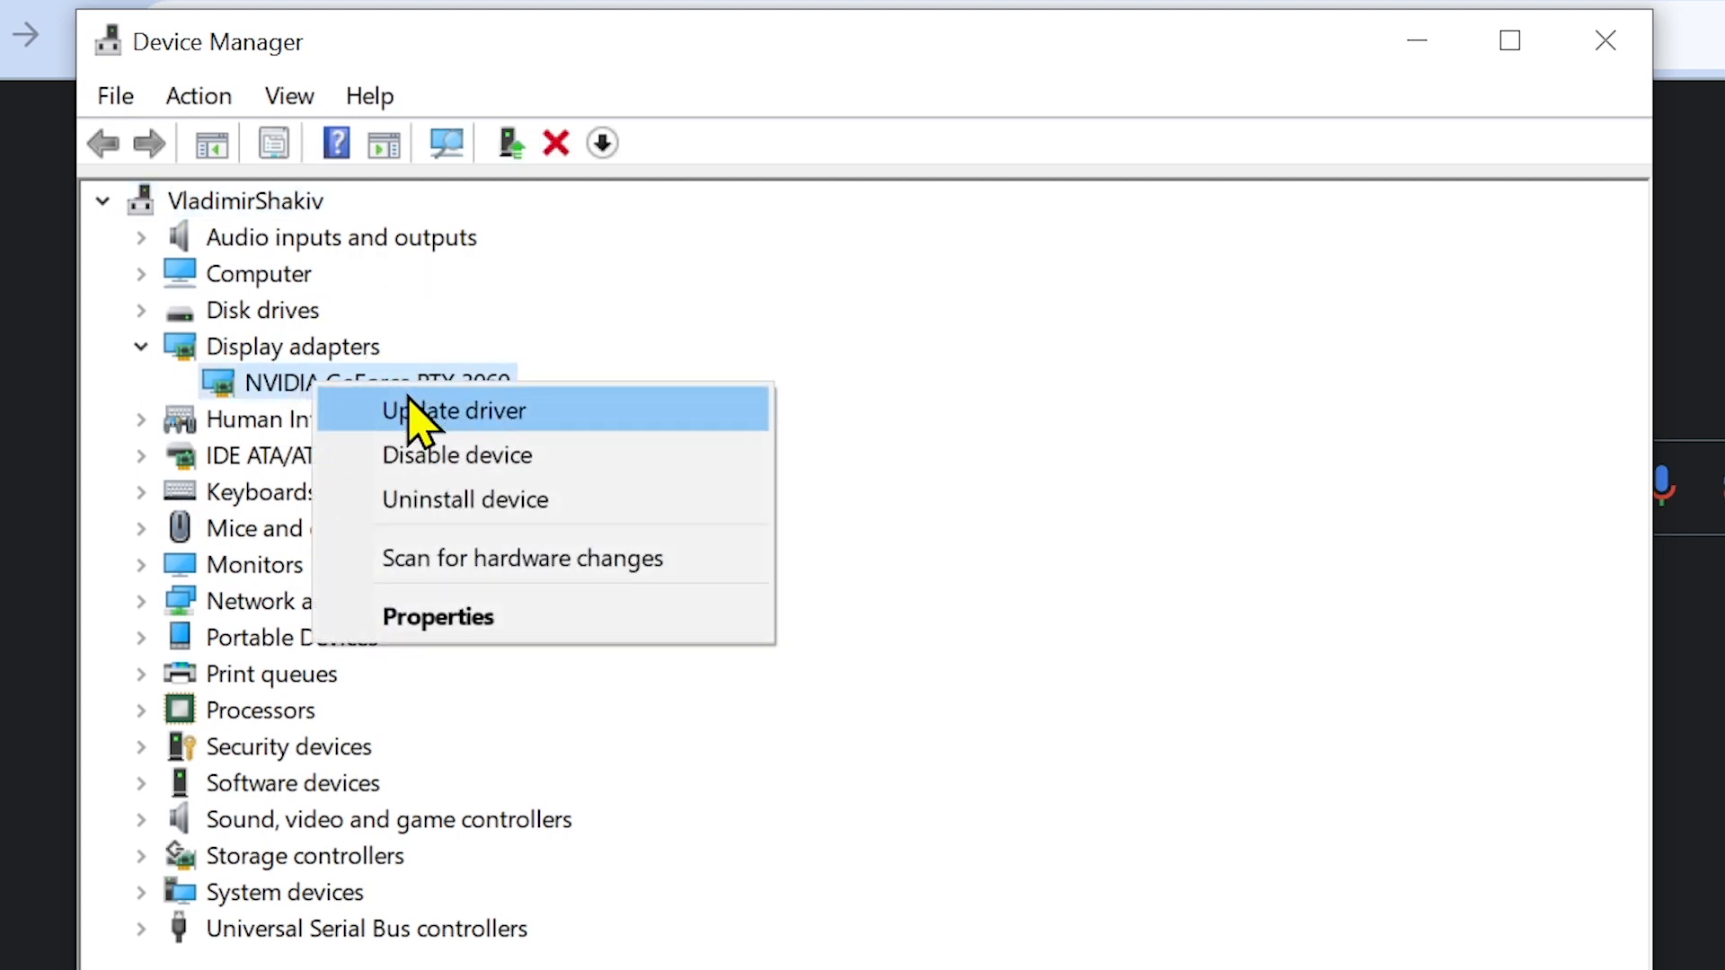
left_click(452, 410)
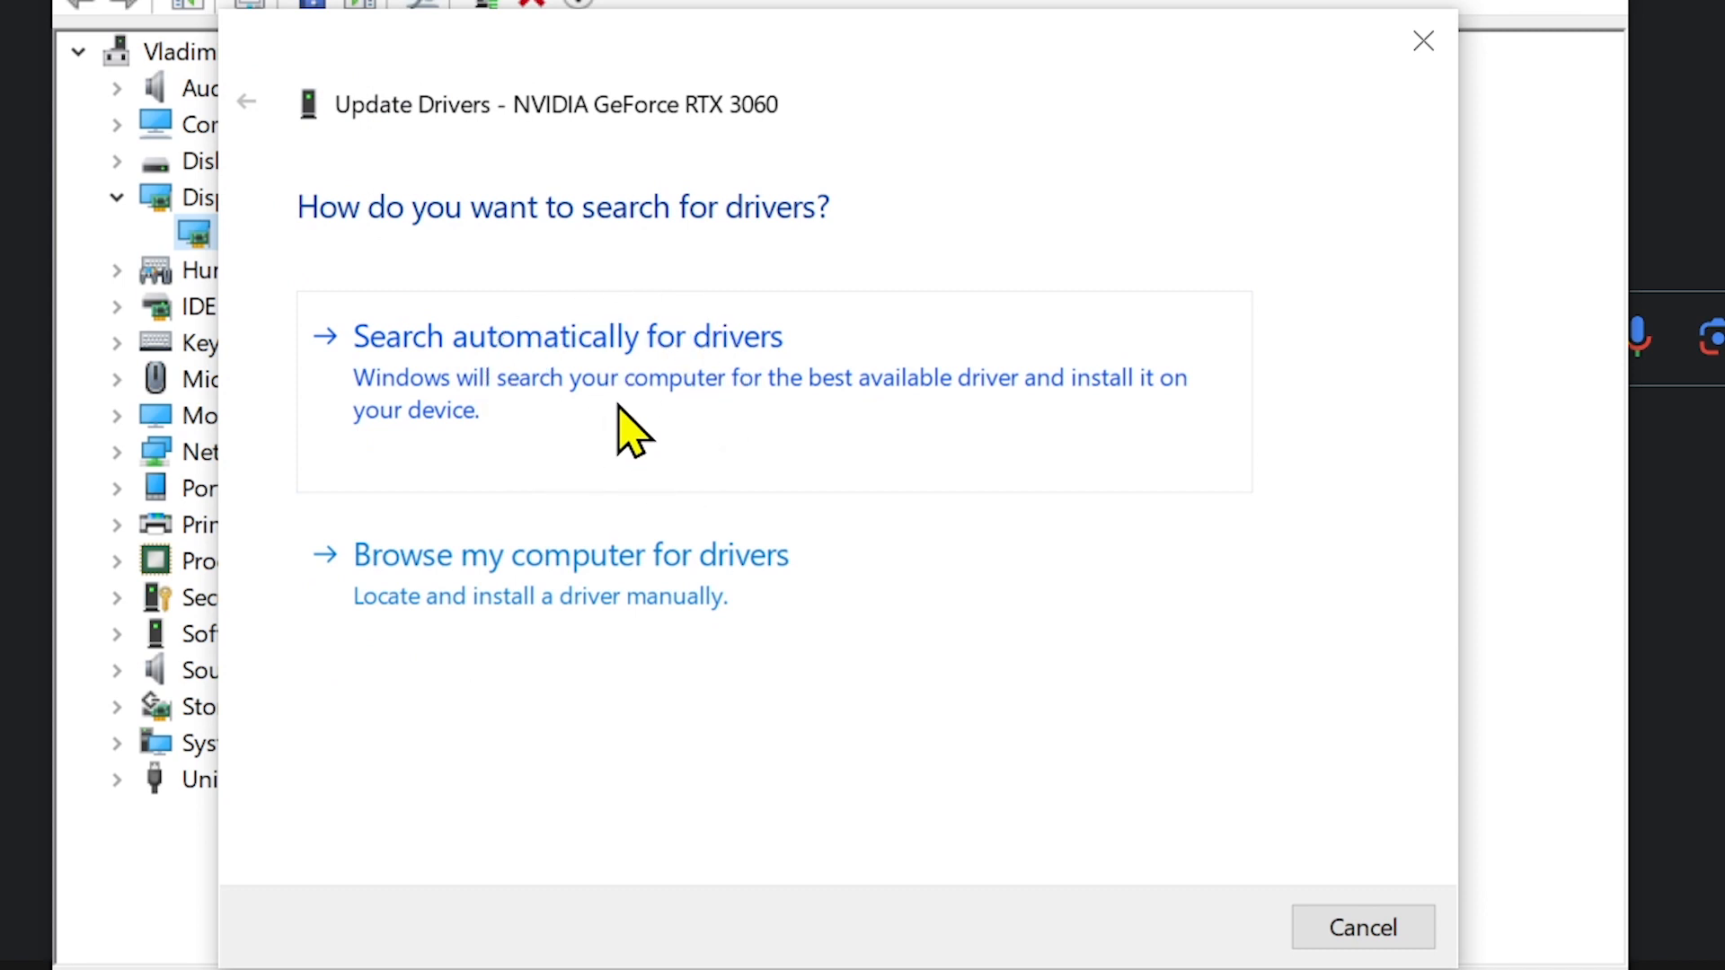
left_click(567, 337)
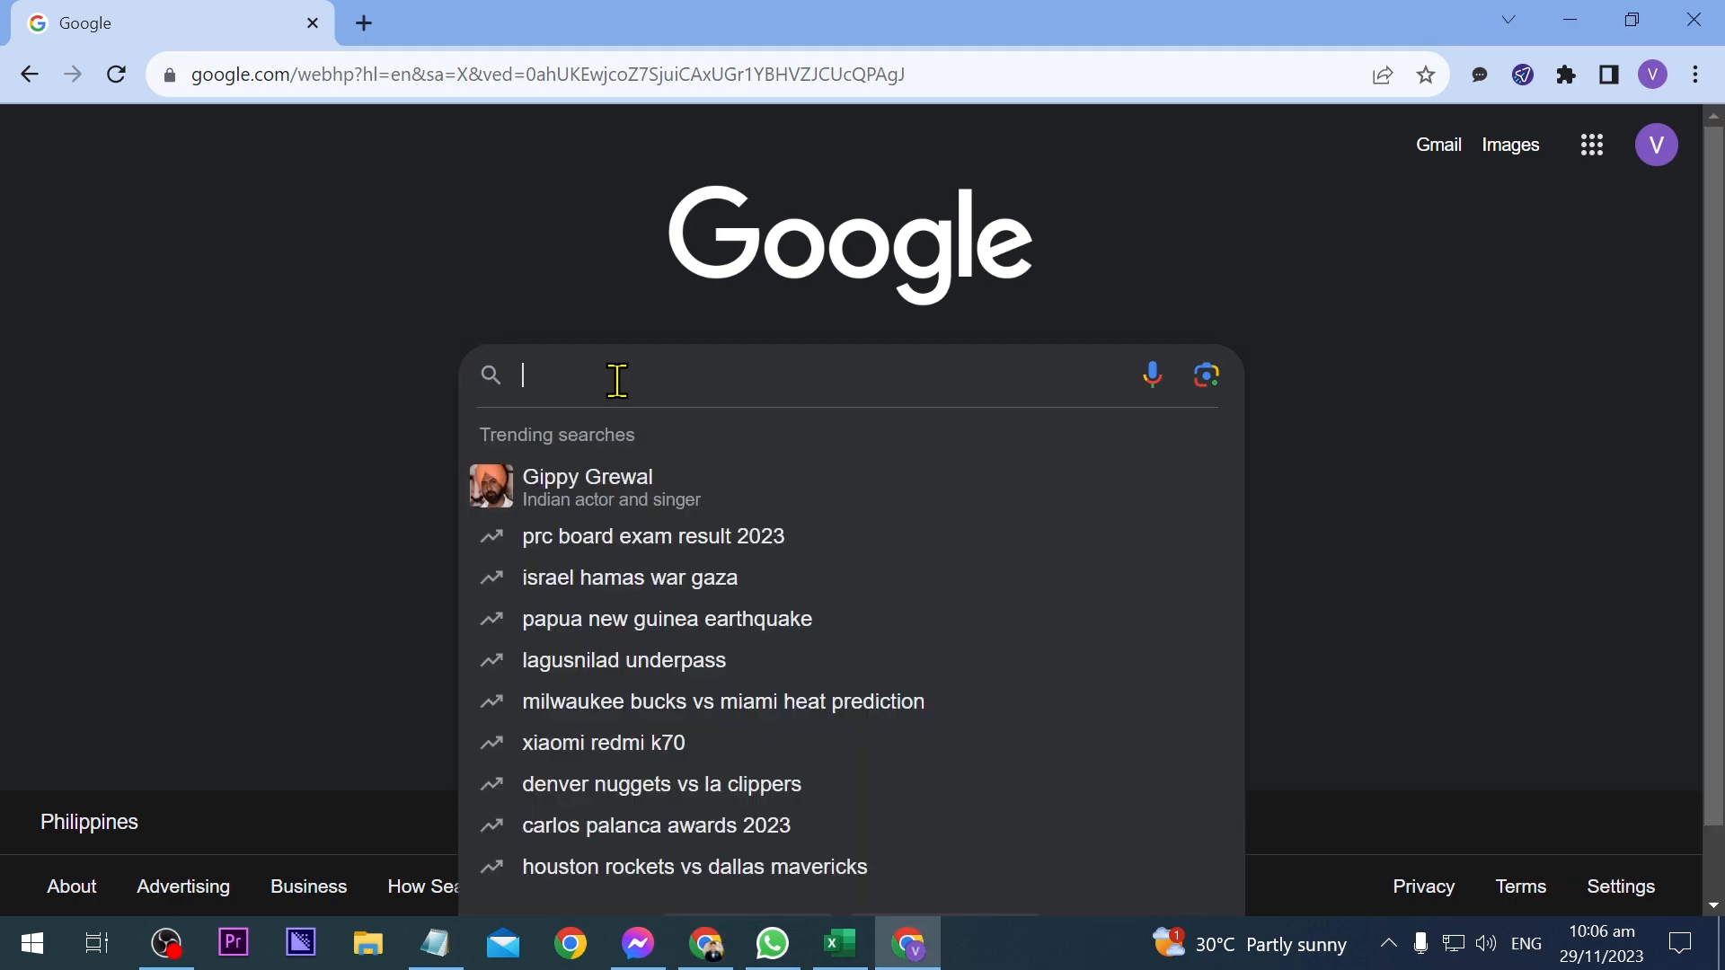
Step: Google 'dll files', open DLL-files.com, and search the site for 'opengl'
type("dll files")
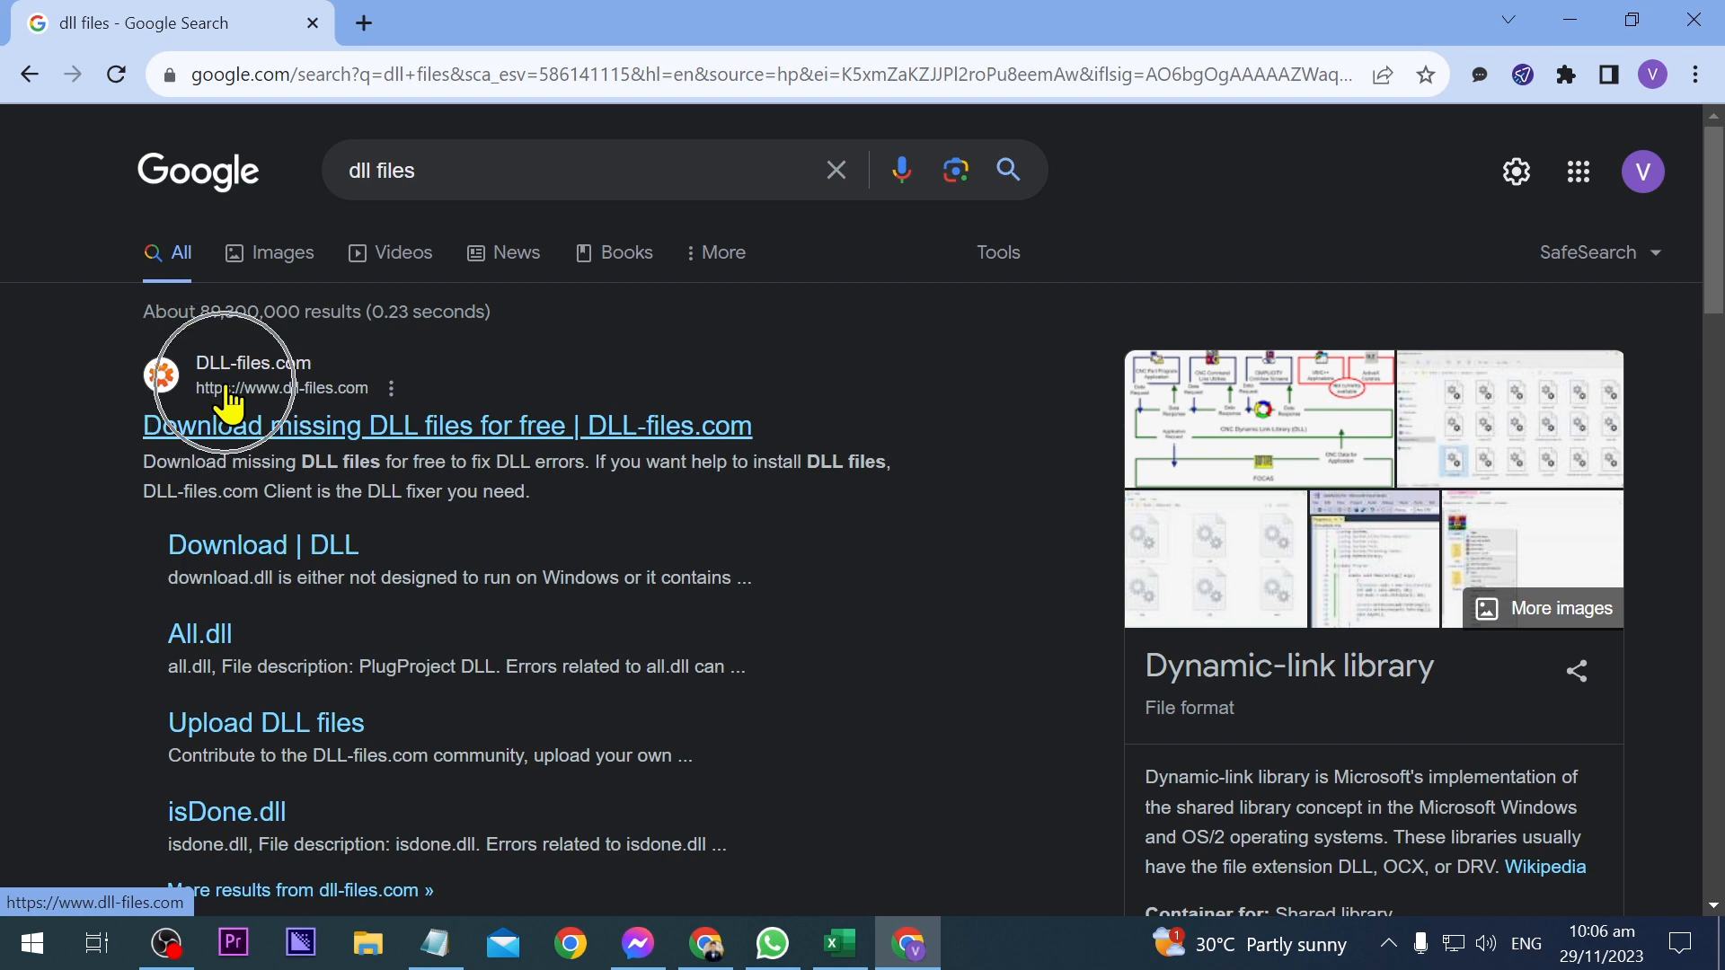
left_click(446, 426)
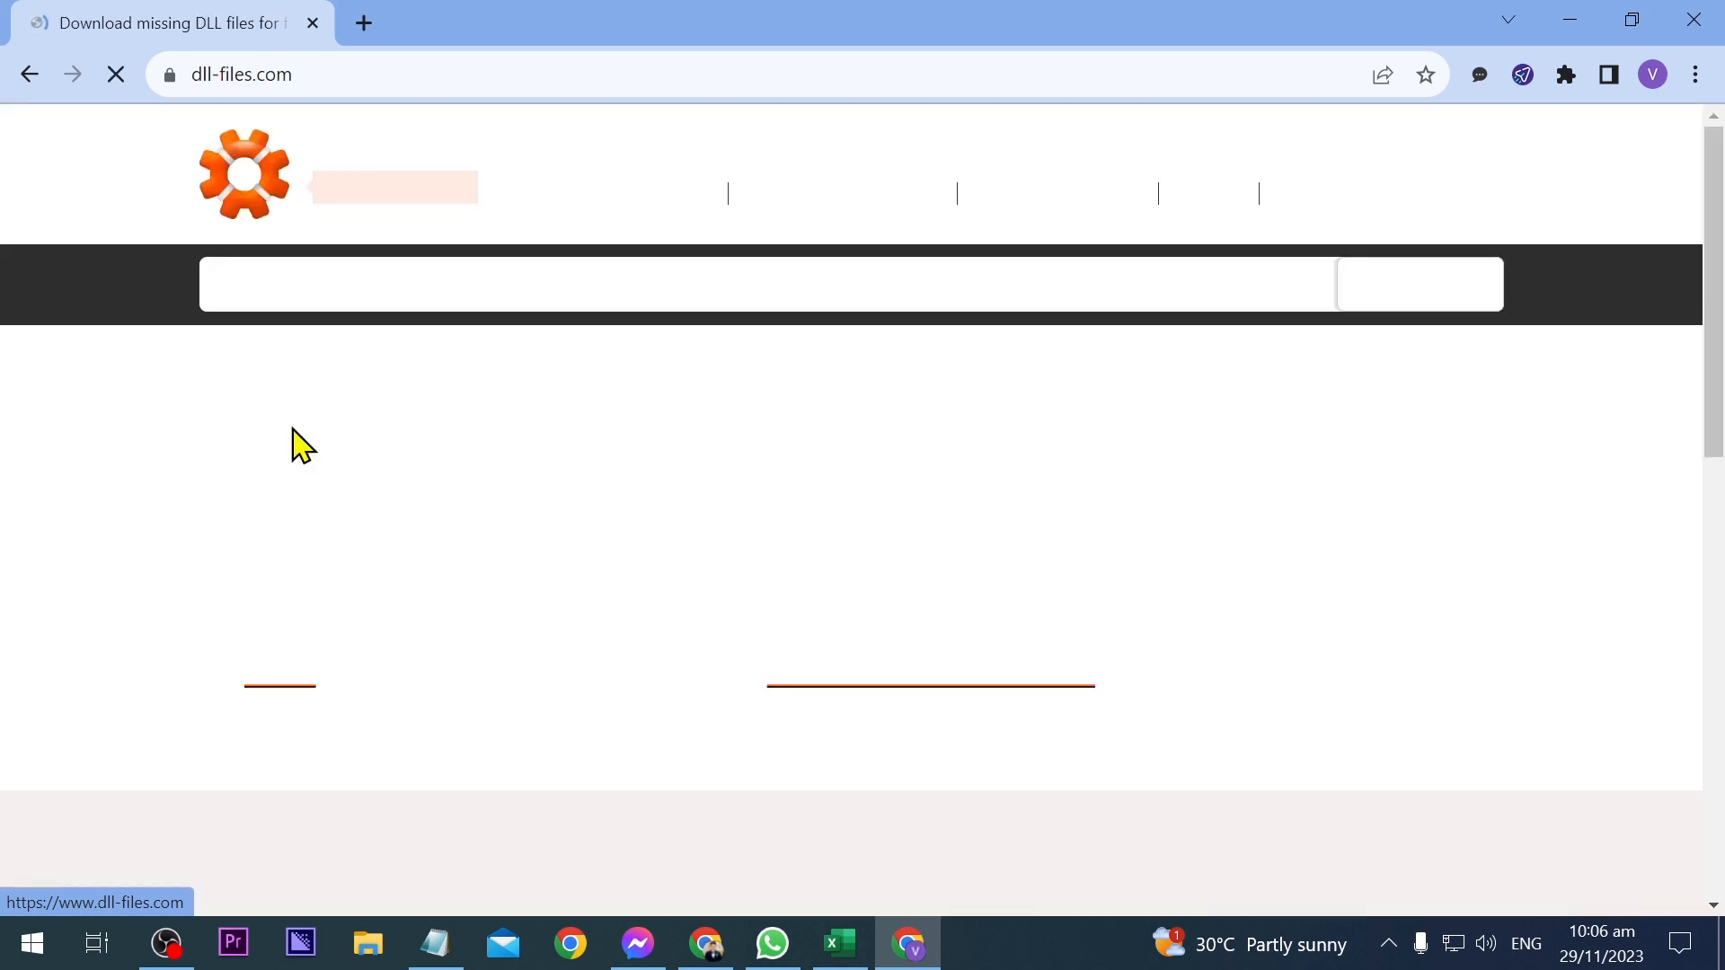
left_click(440, 283)
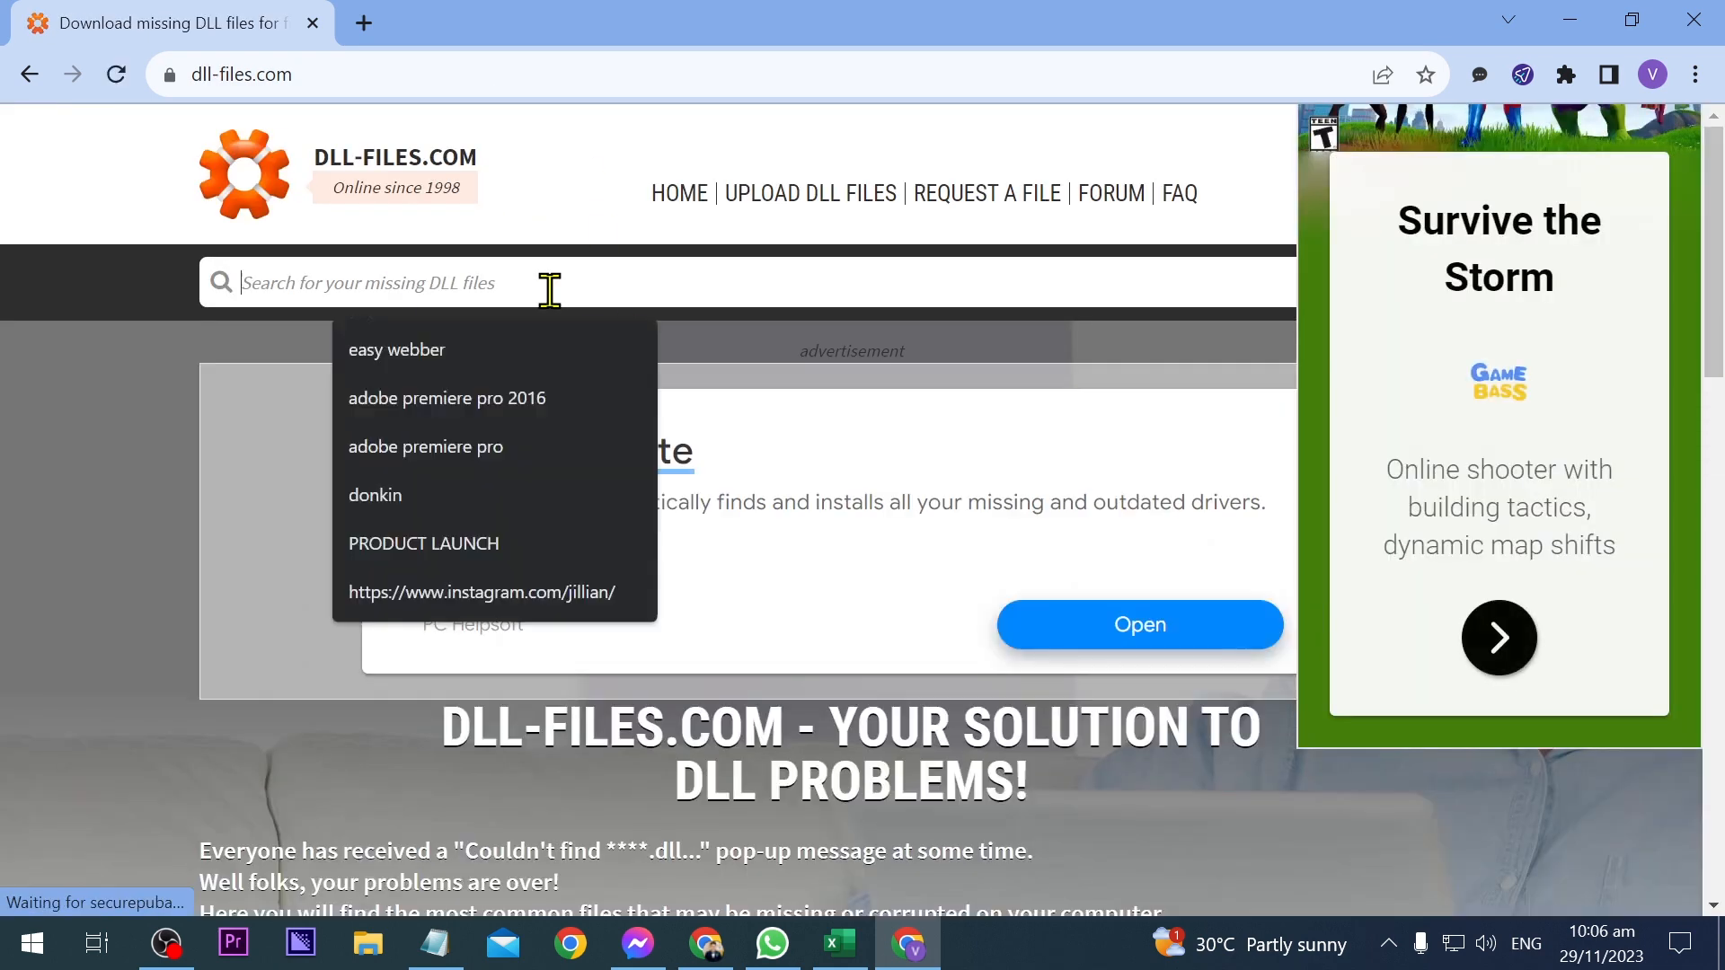
type("opengl")
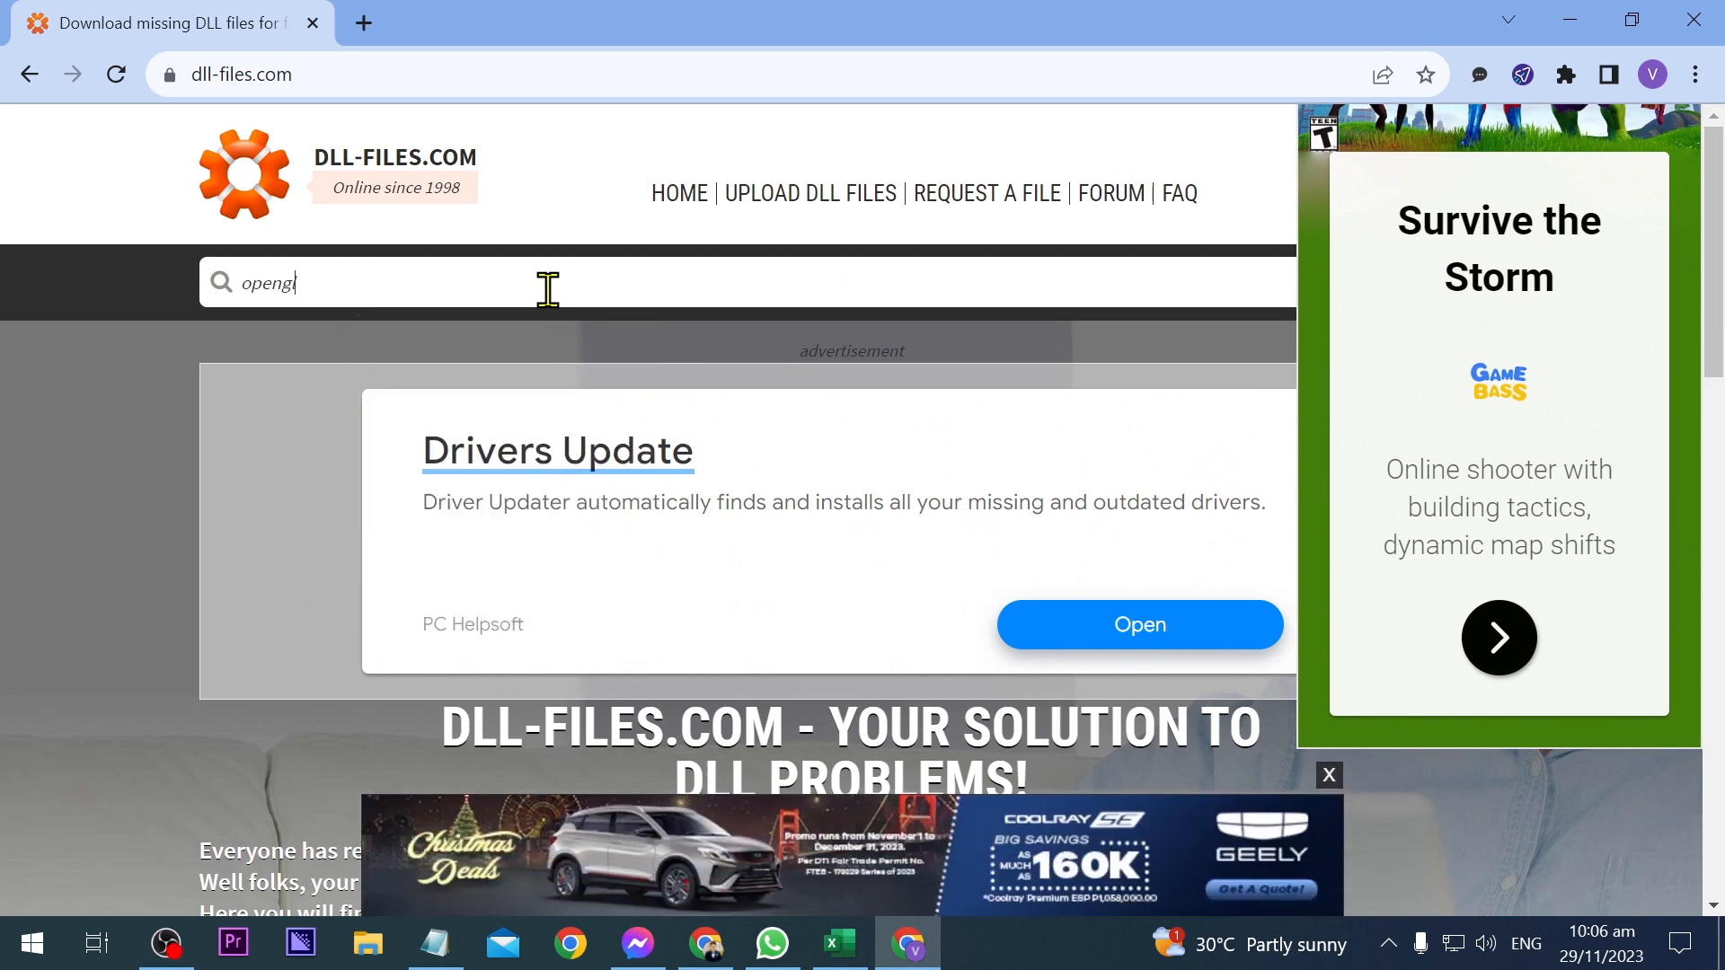
key("Enter")
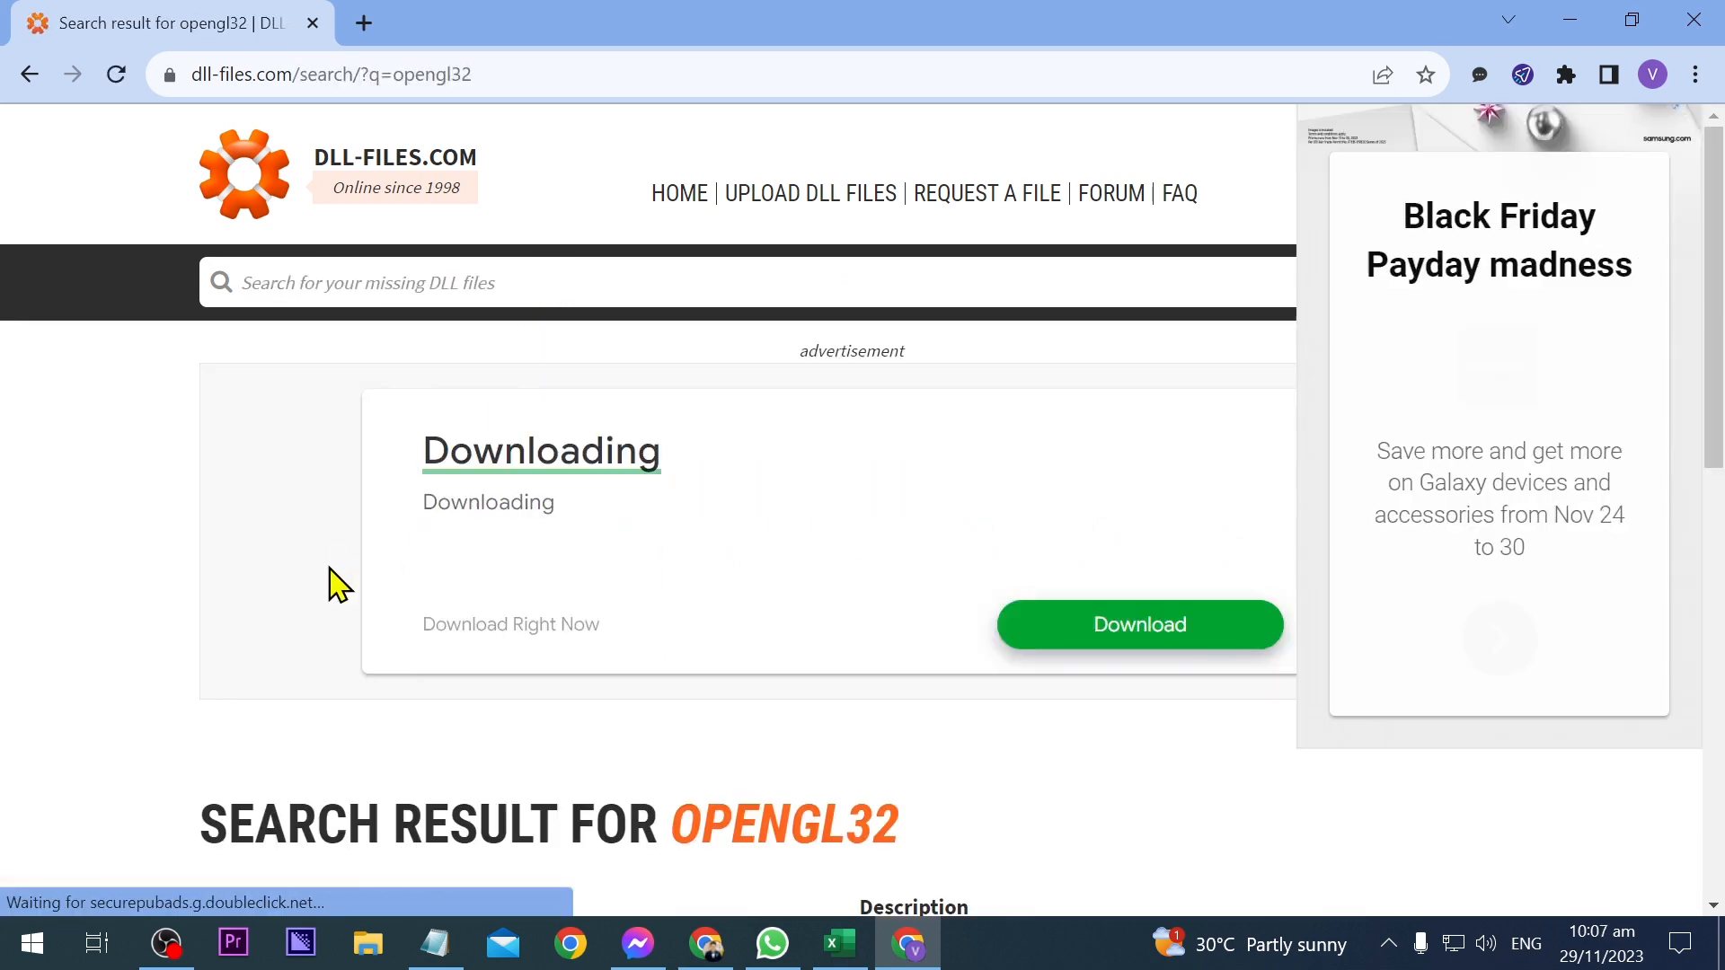
Step: Open the opengl32.dll page and download the 64-bit version 10.0.17134.1 zip
scroll("down", 3)
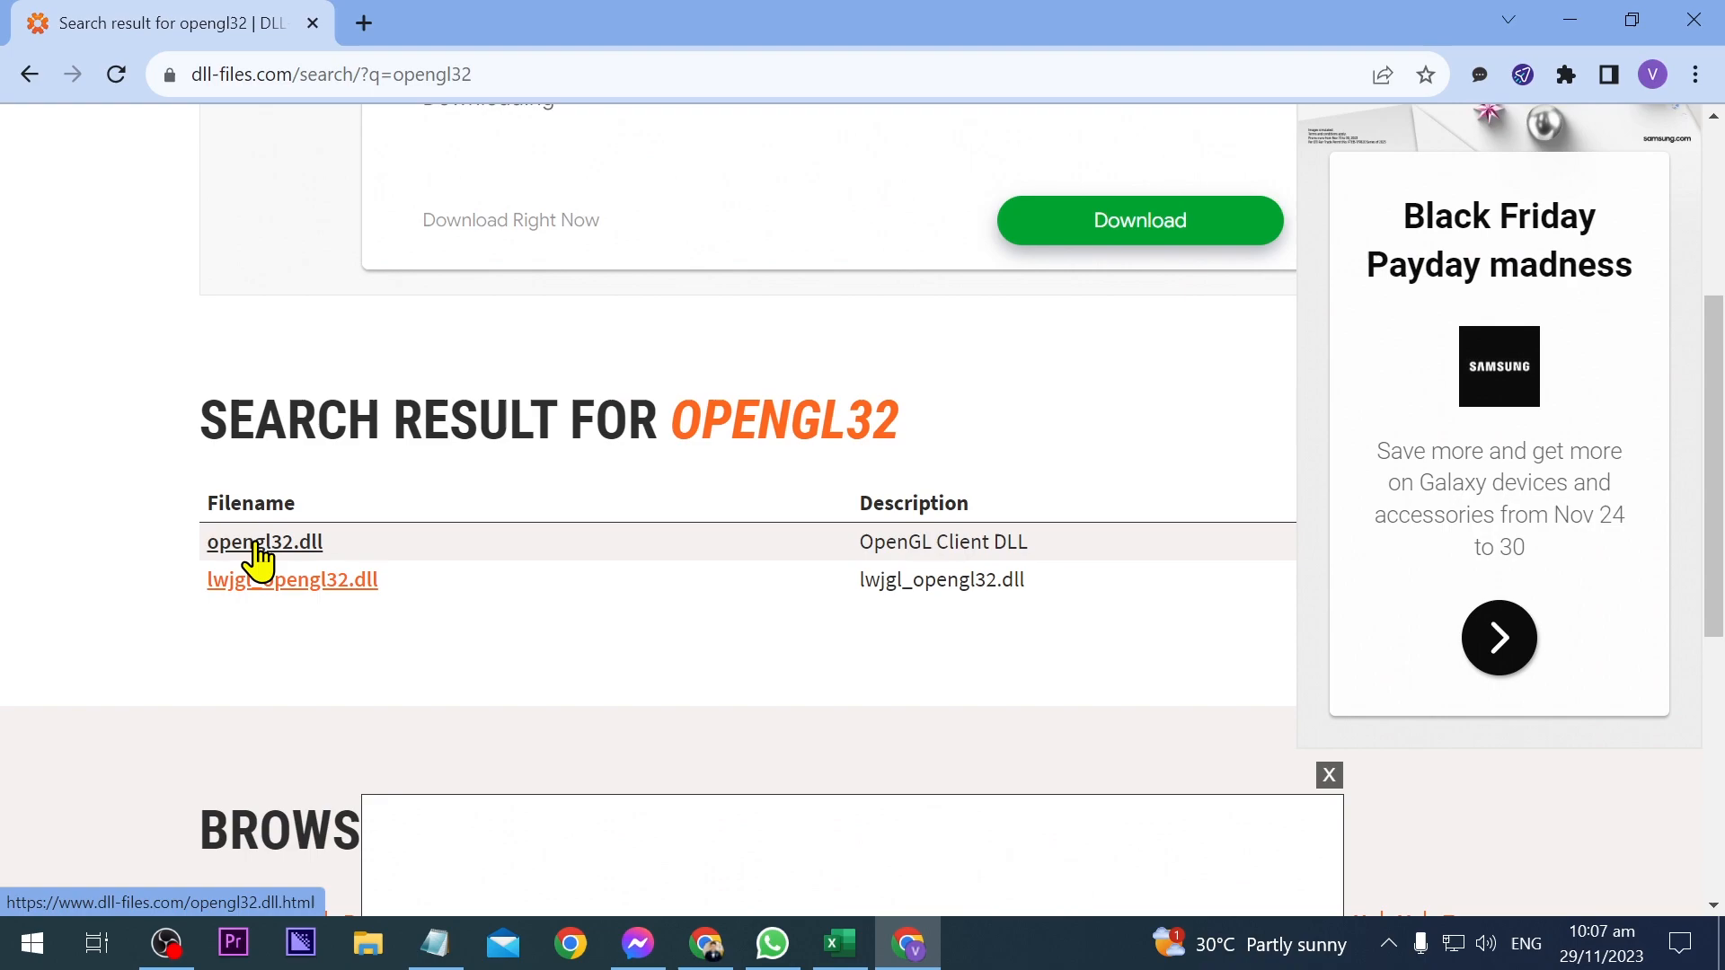
left_click(264, 541)
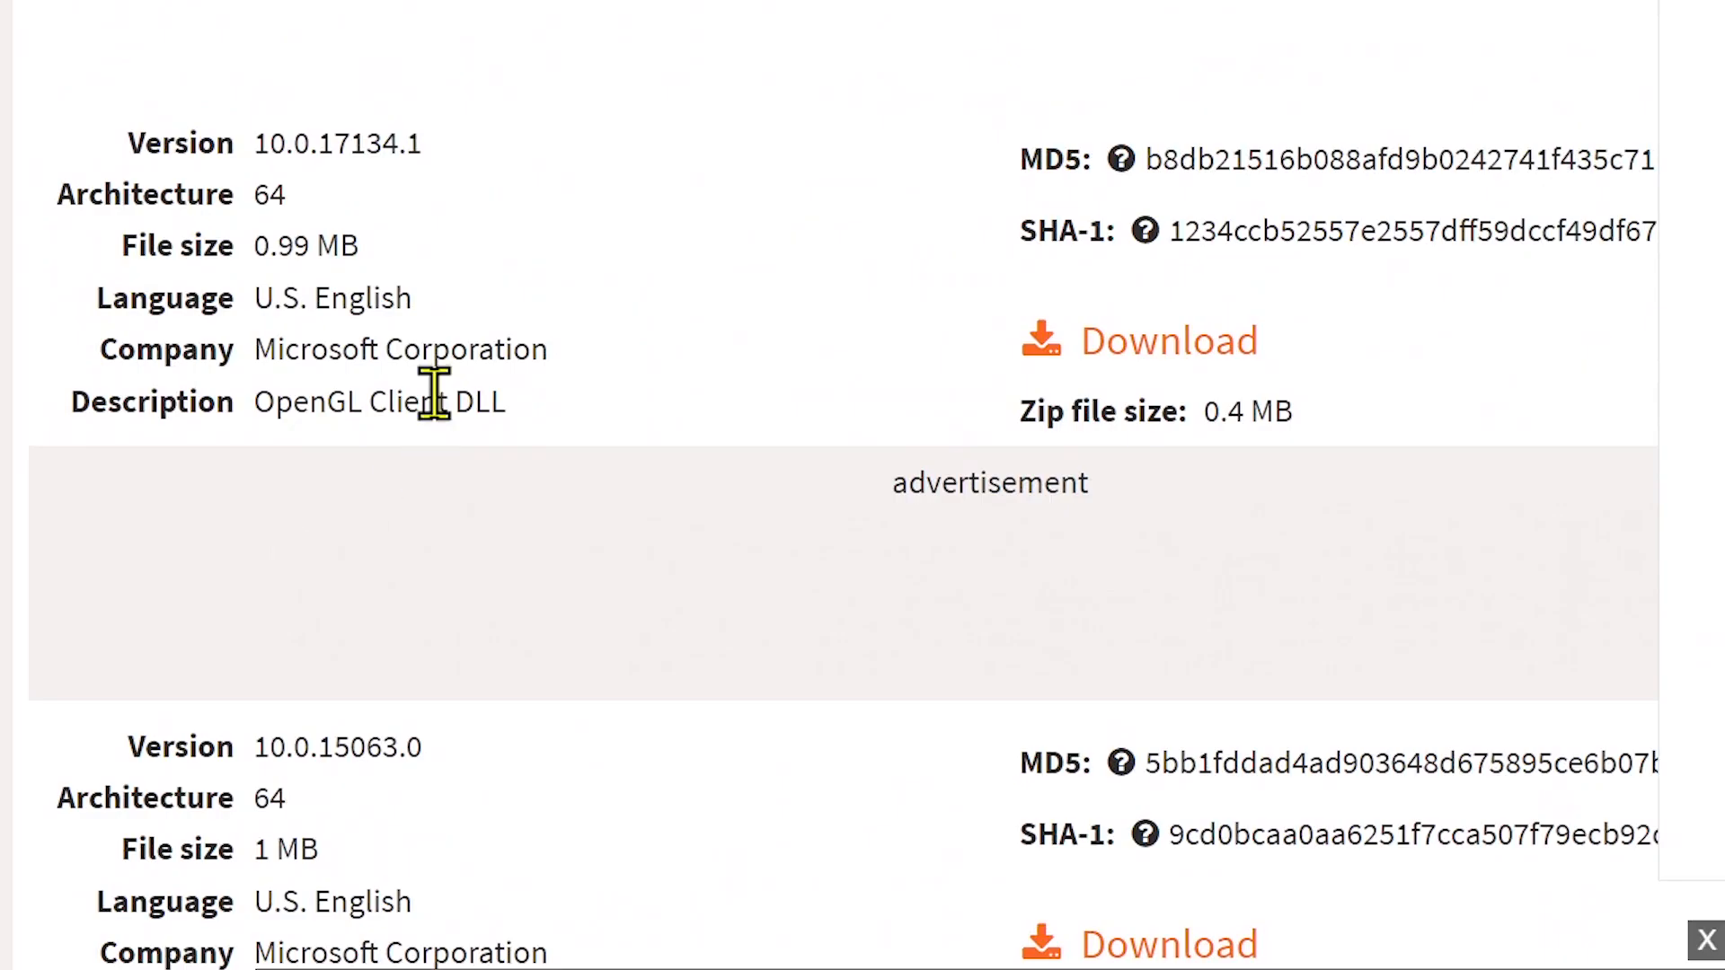
double_click(268, 195)
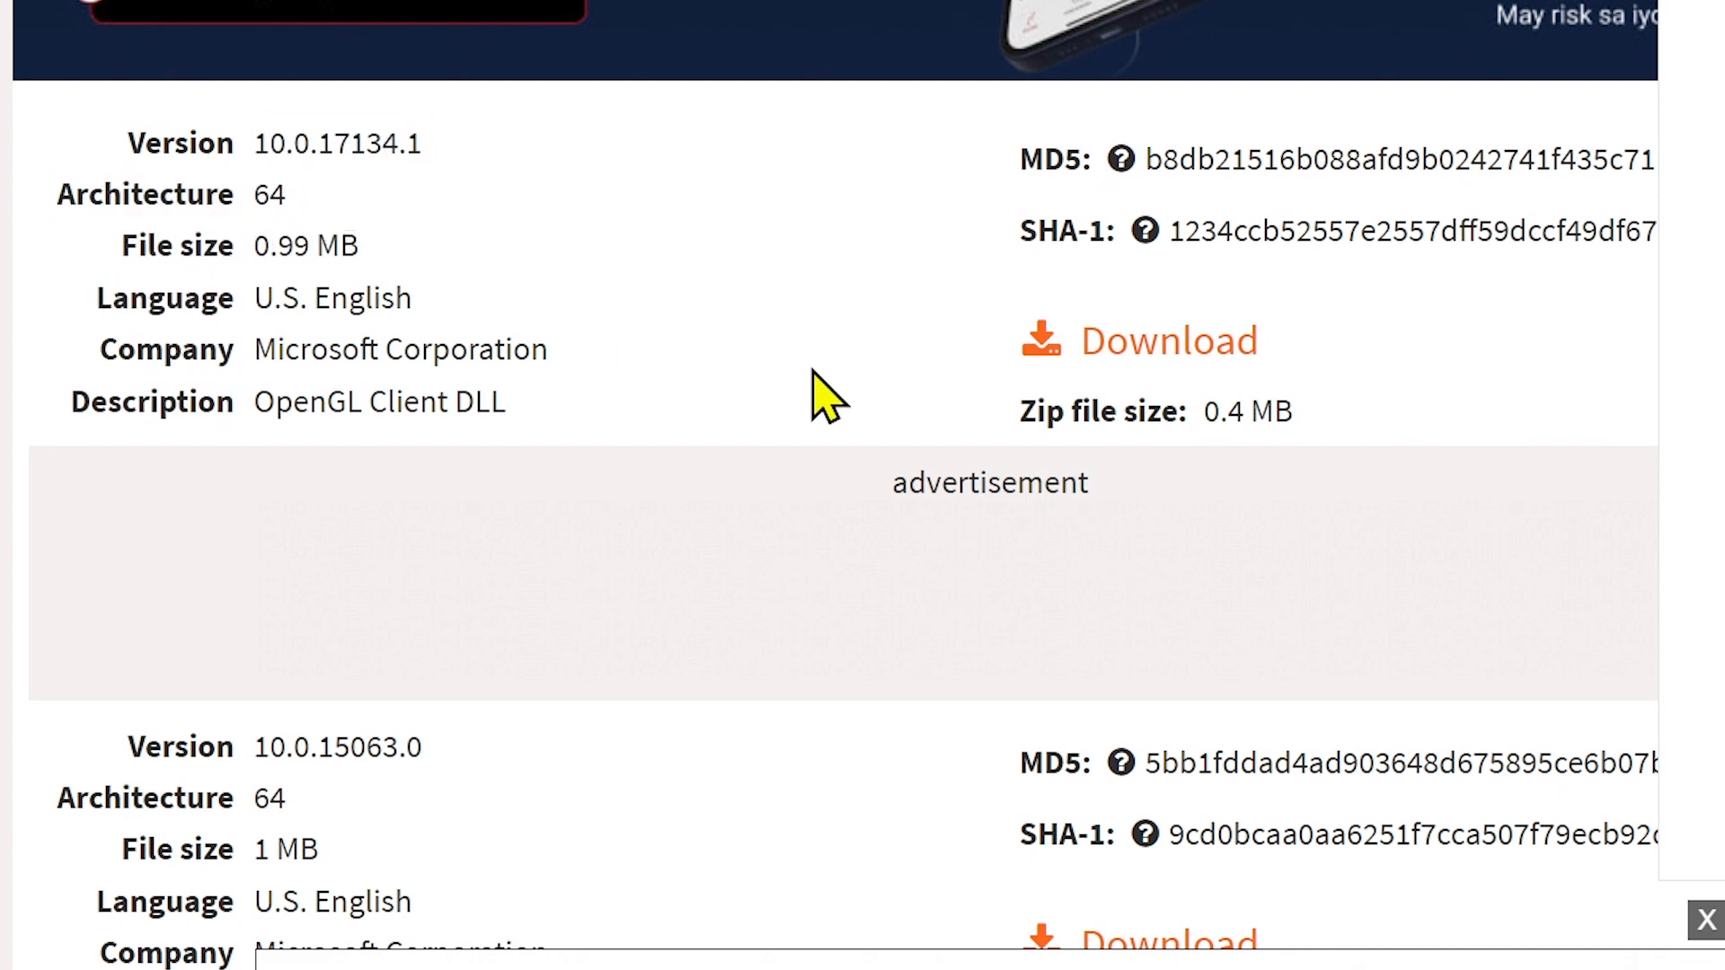
left_click(1168, 340)
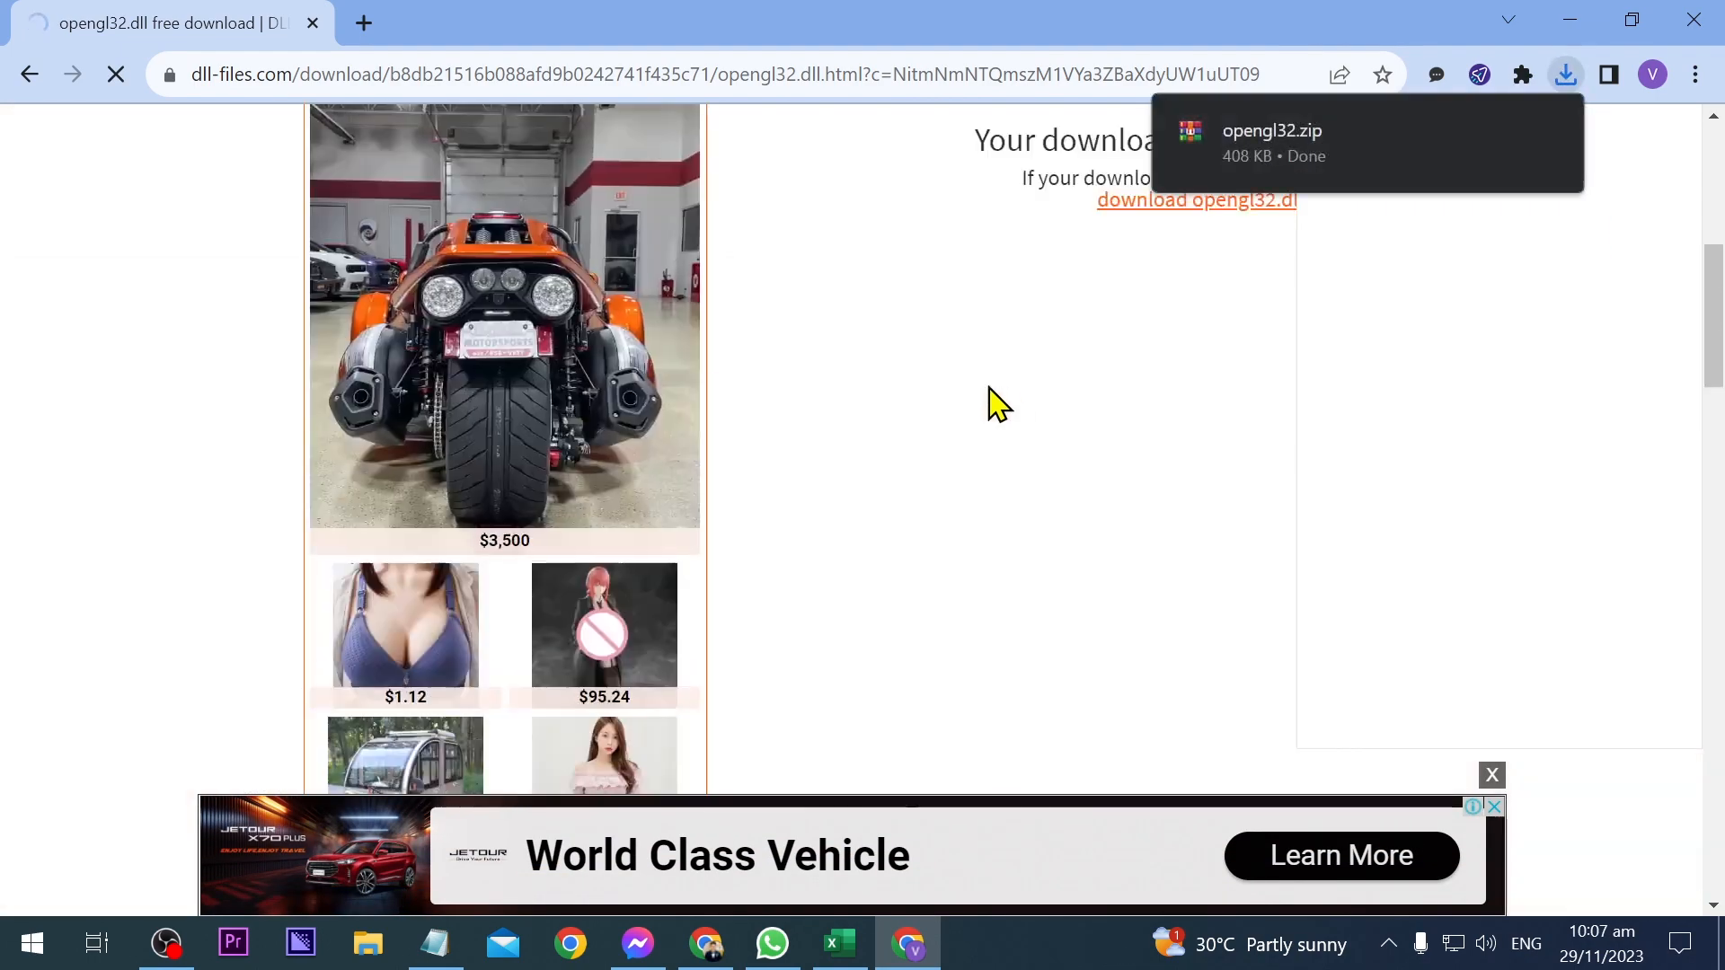
Step: Open the downloaded opengl32.zip in WinRAR, then switch File Explorer to This PC
left_click(1273, 143)
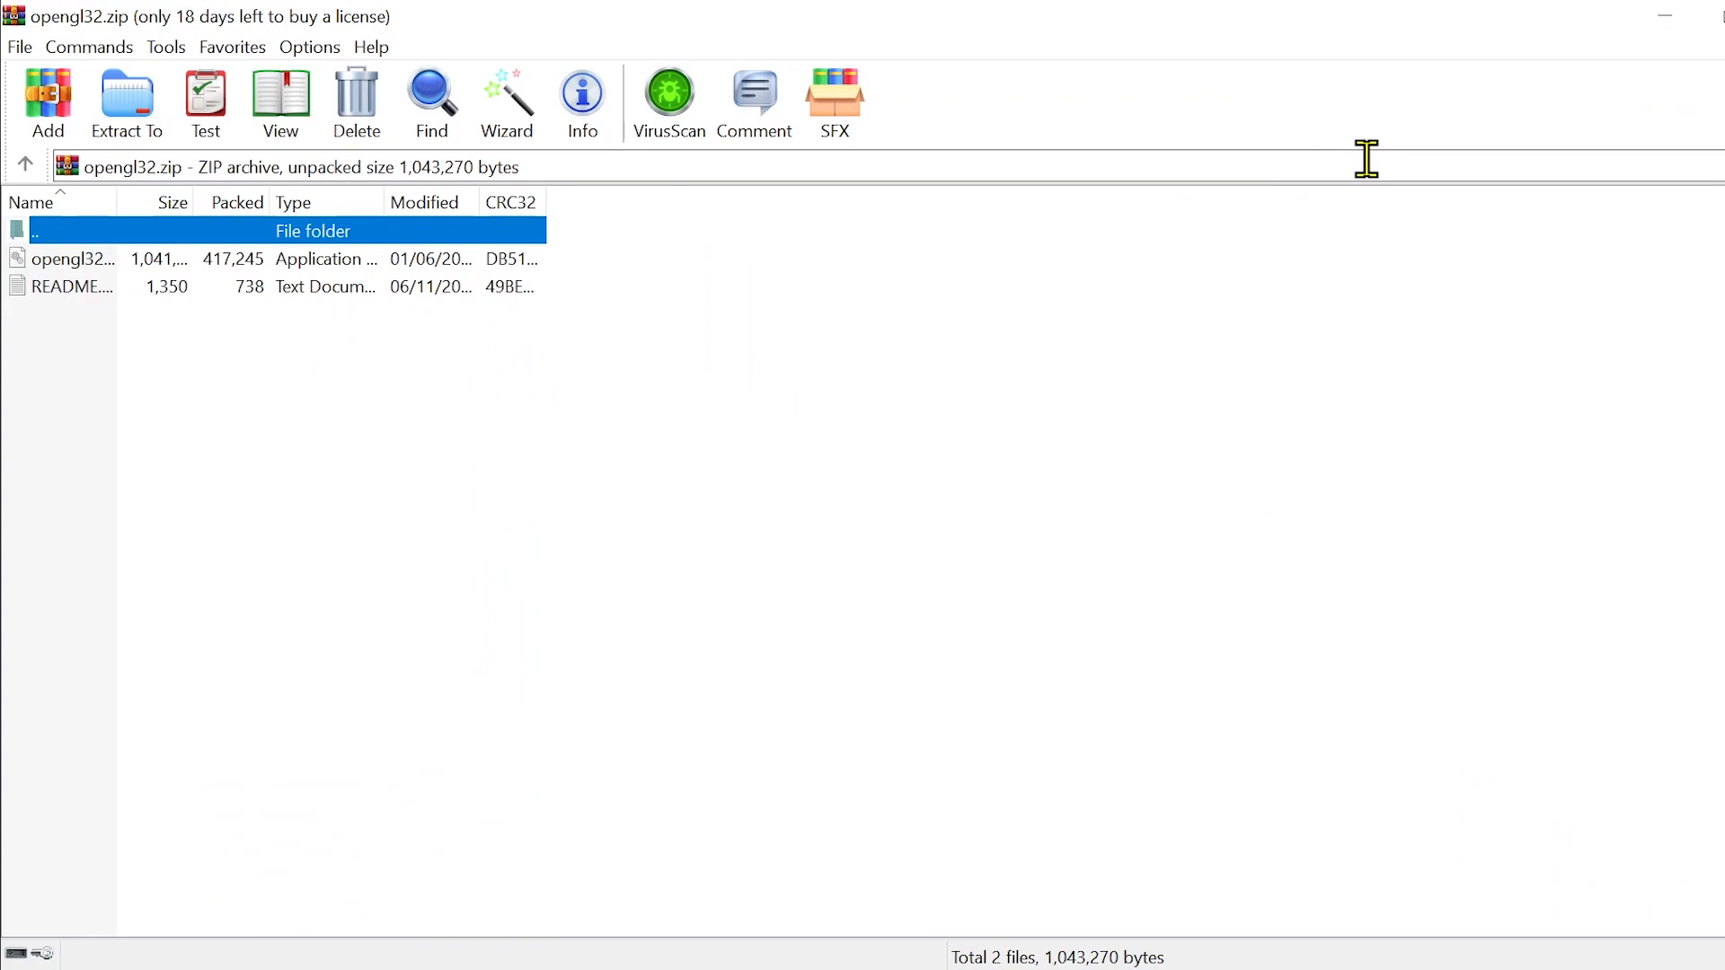
left_click(66, 244)
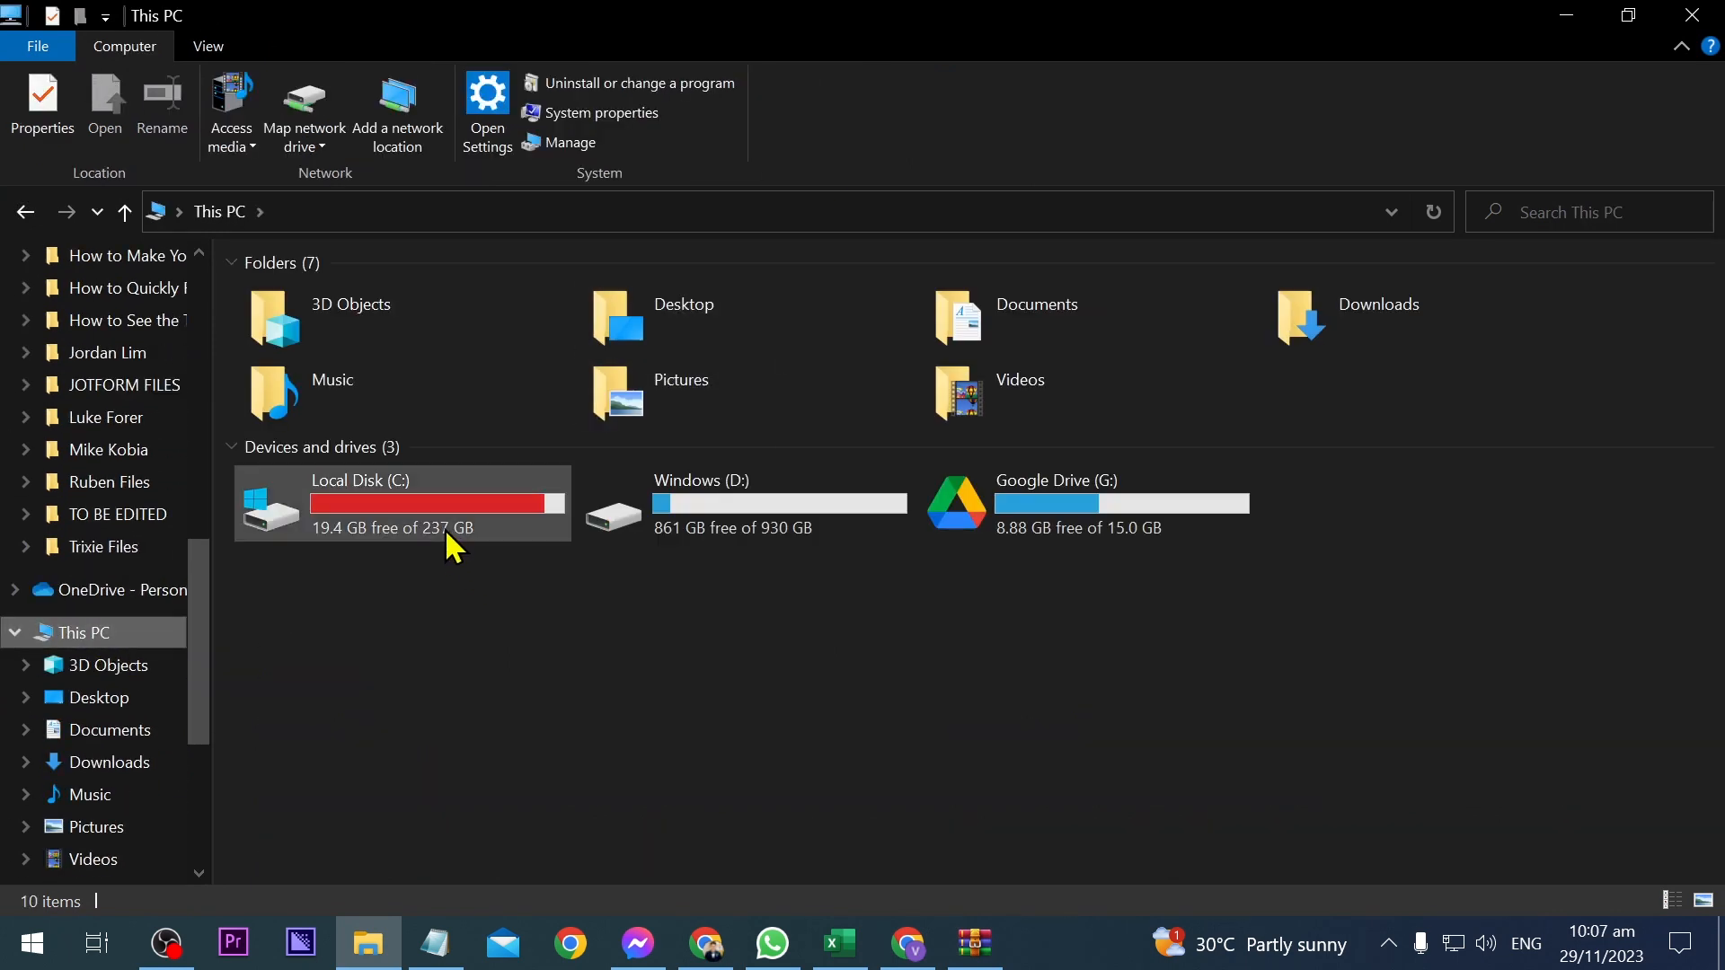
Step: Navigate through C:\Program Files\Java\jre-1.8 into the bin folder
double_click(358, 503)
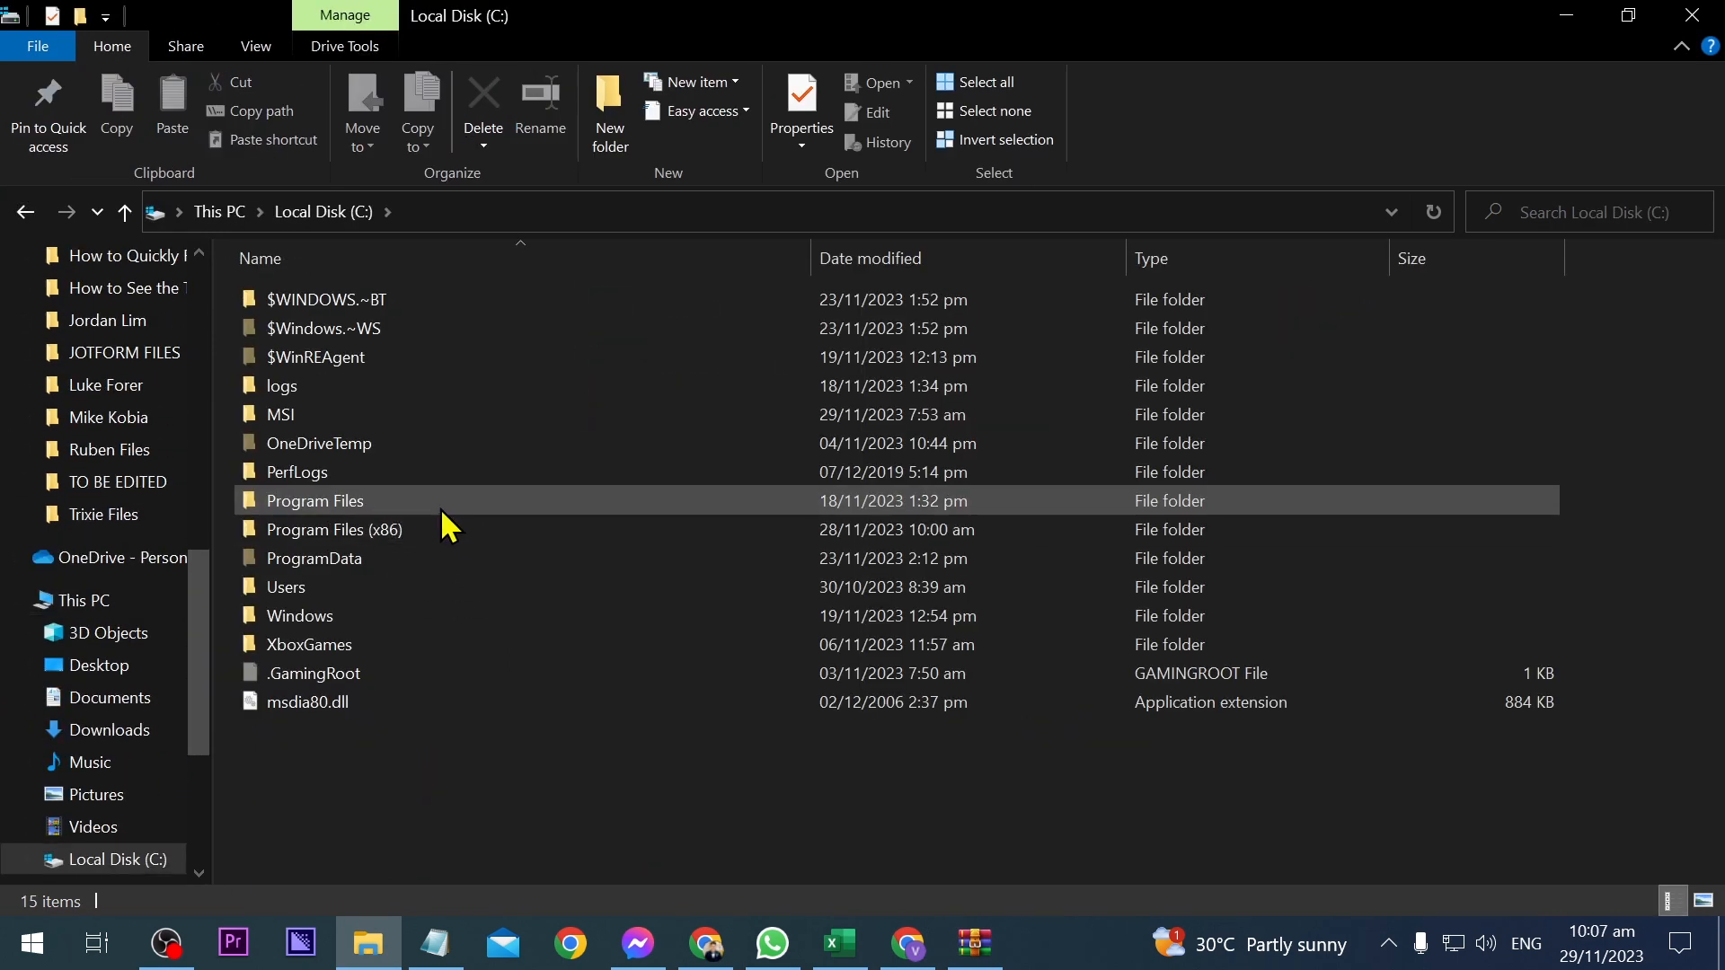
double_click(314, 500)
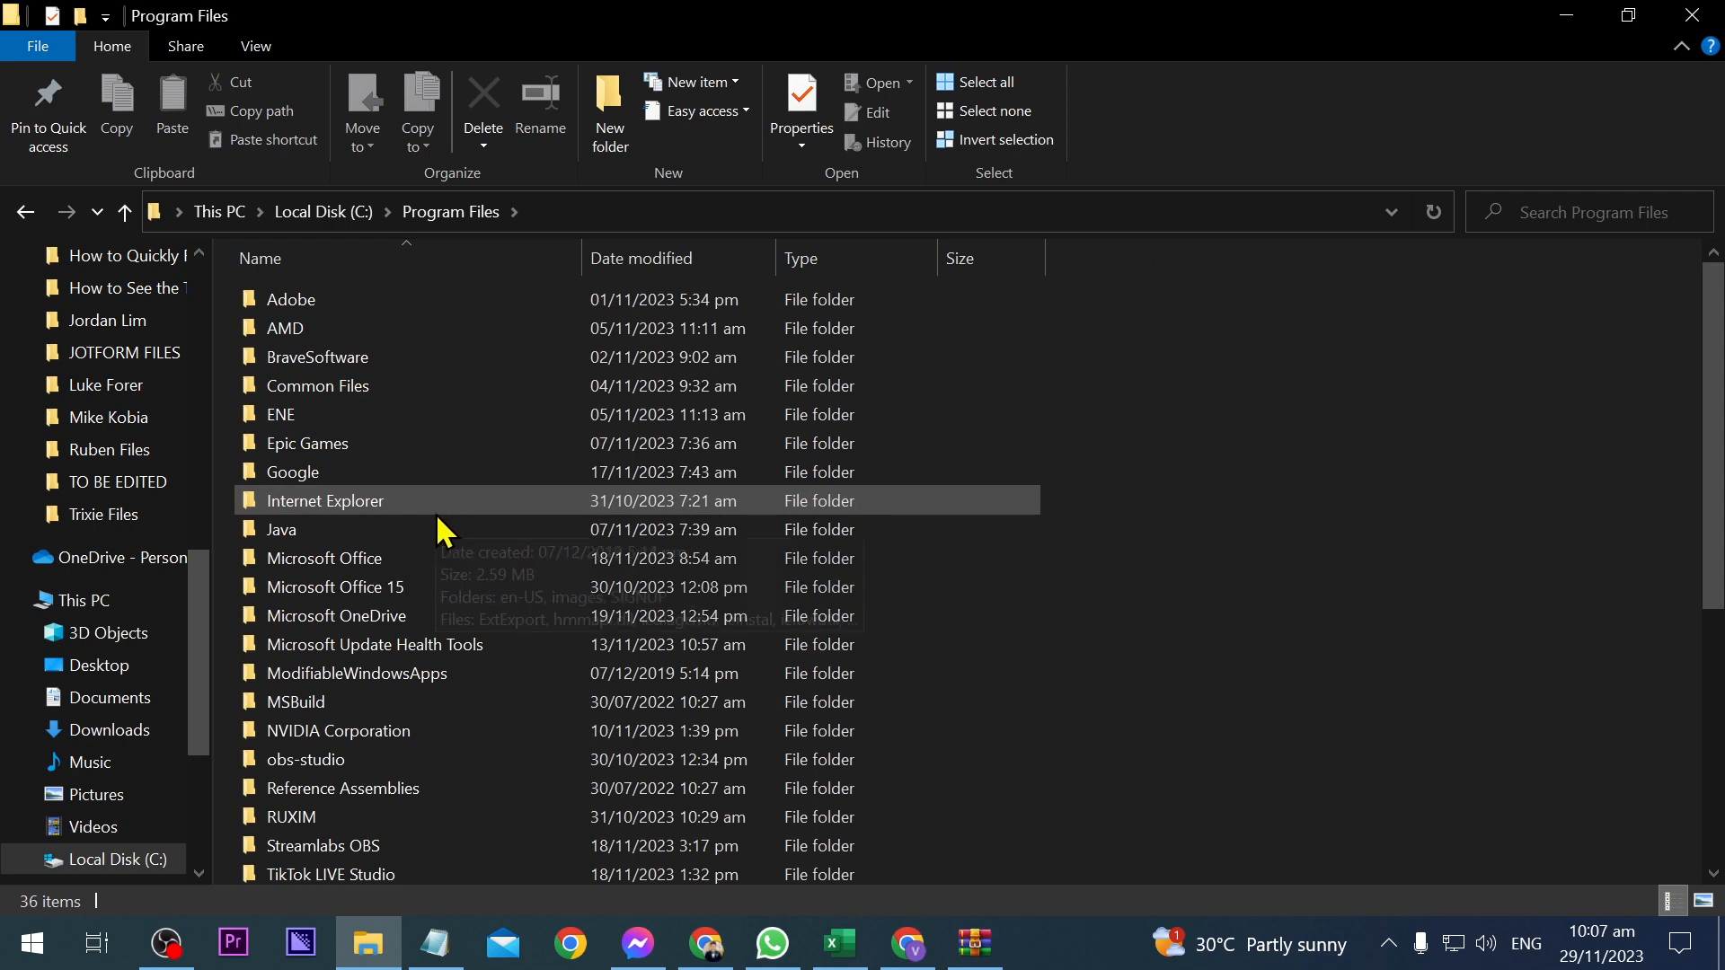
double_click(281, 529)
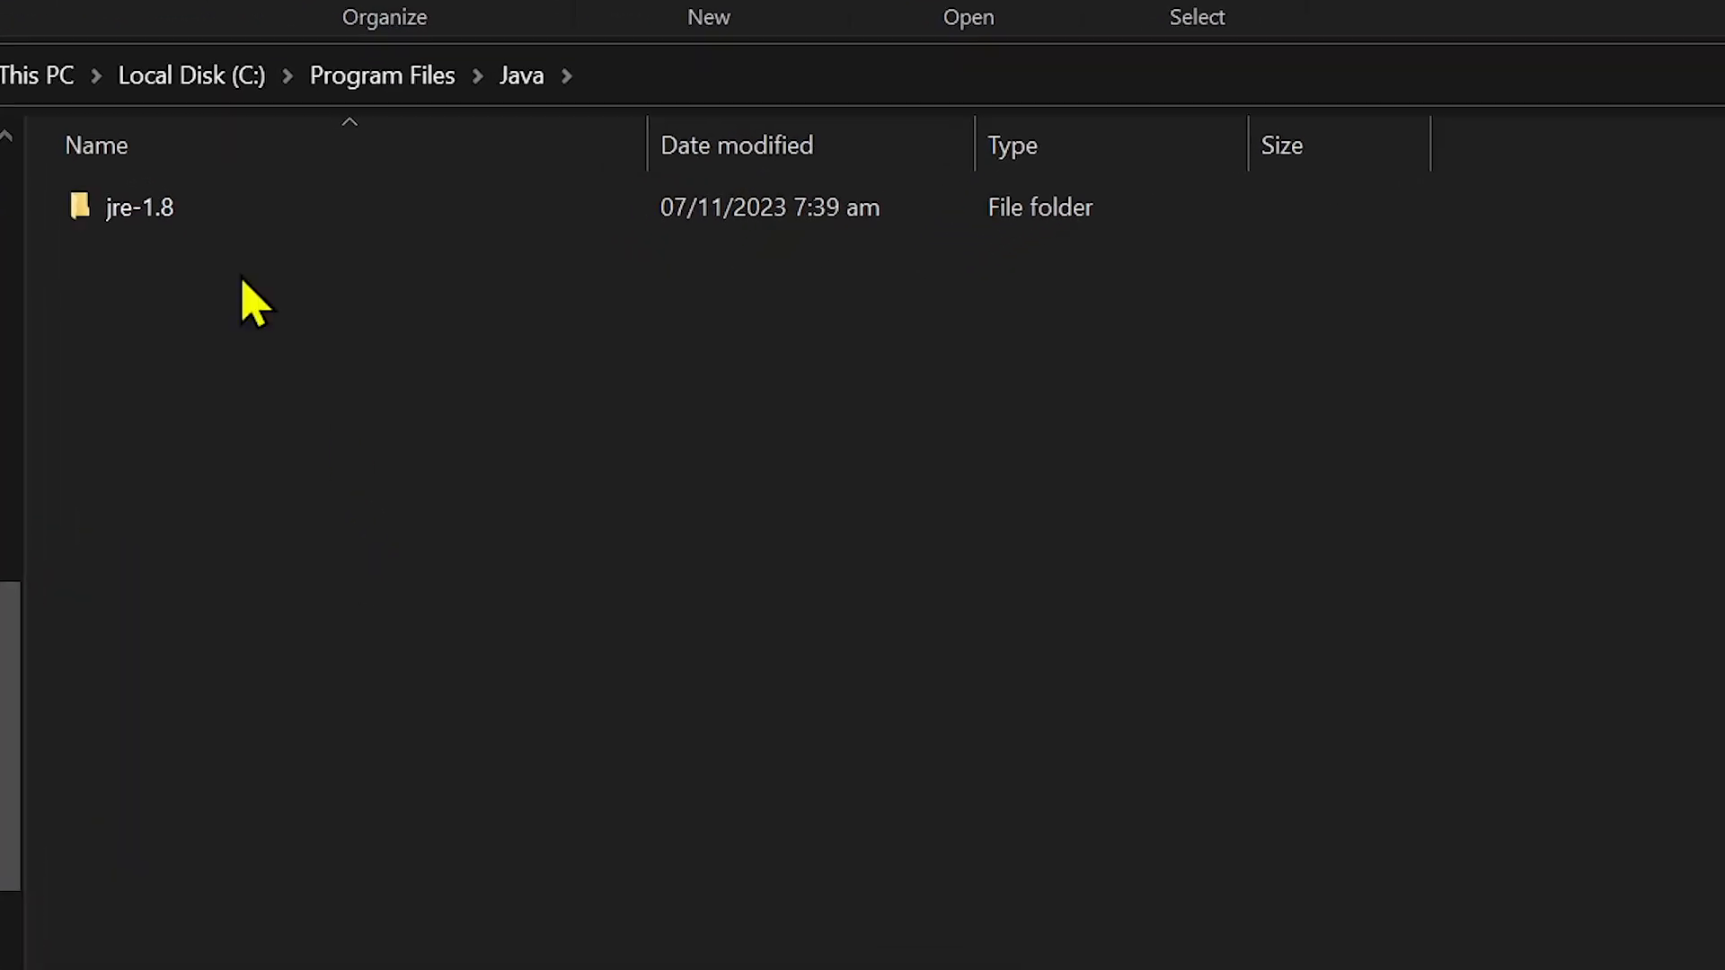
left_click(138, 206)
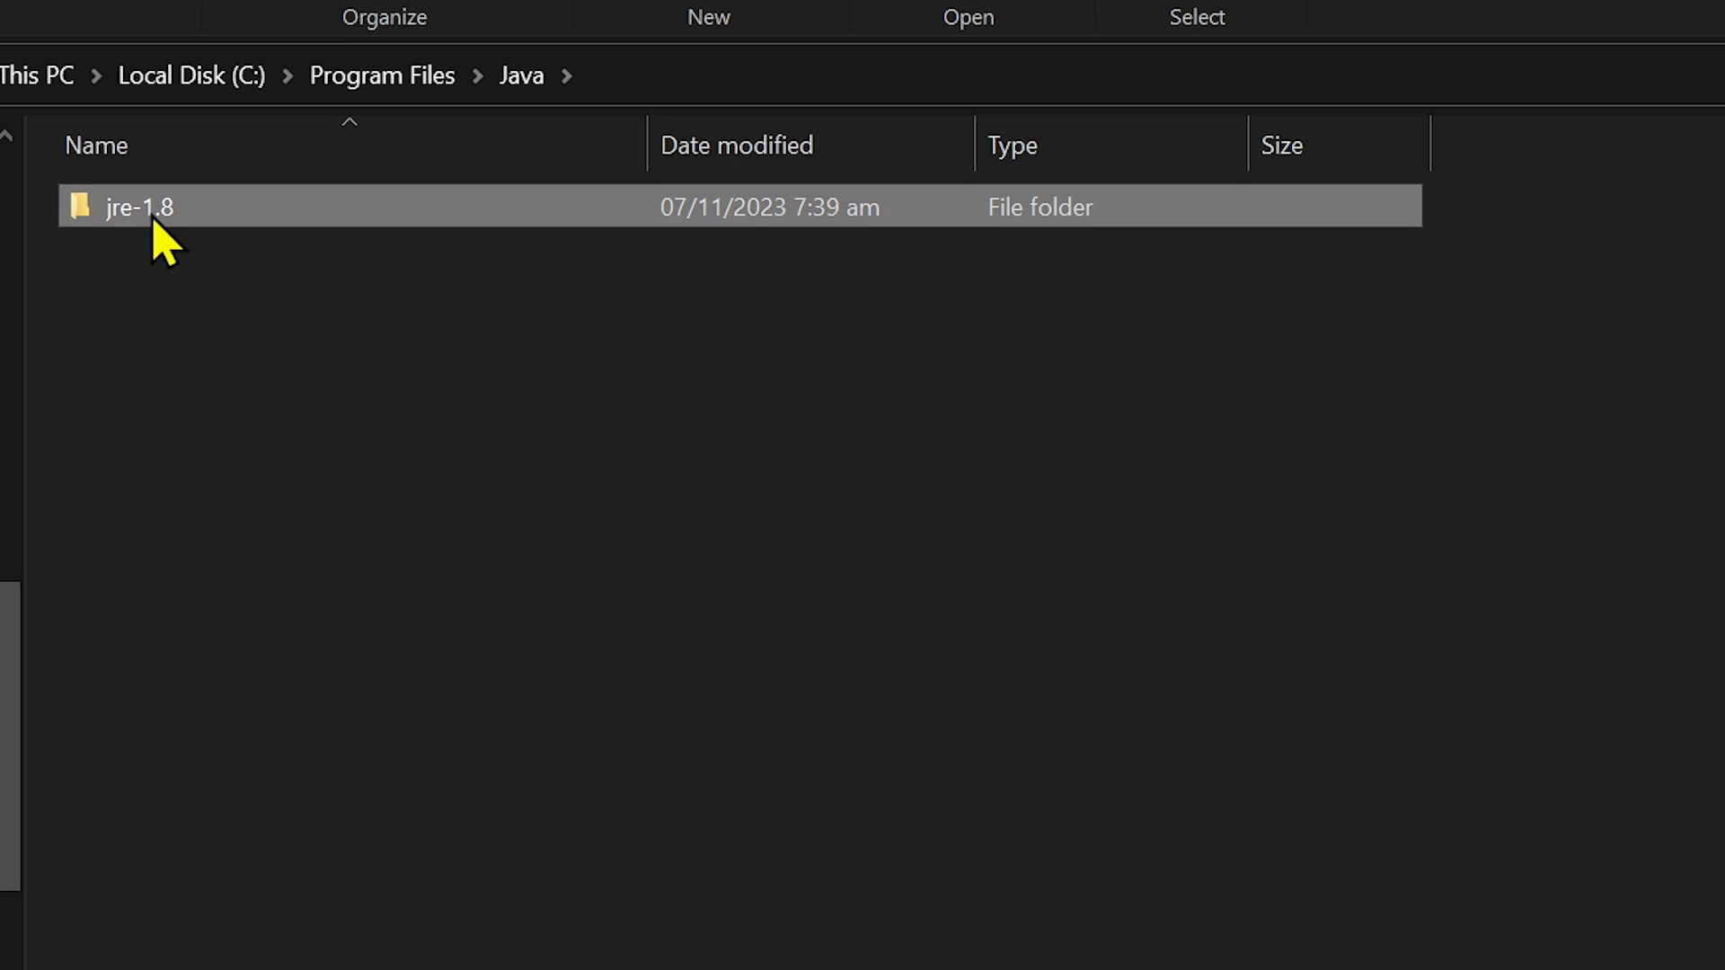
double_click(136, 207)
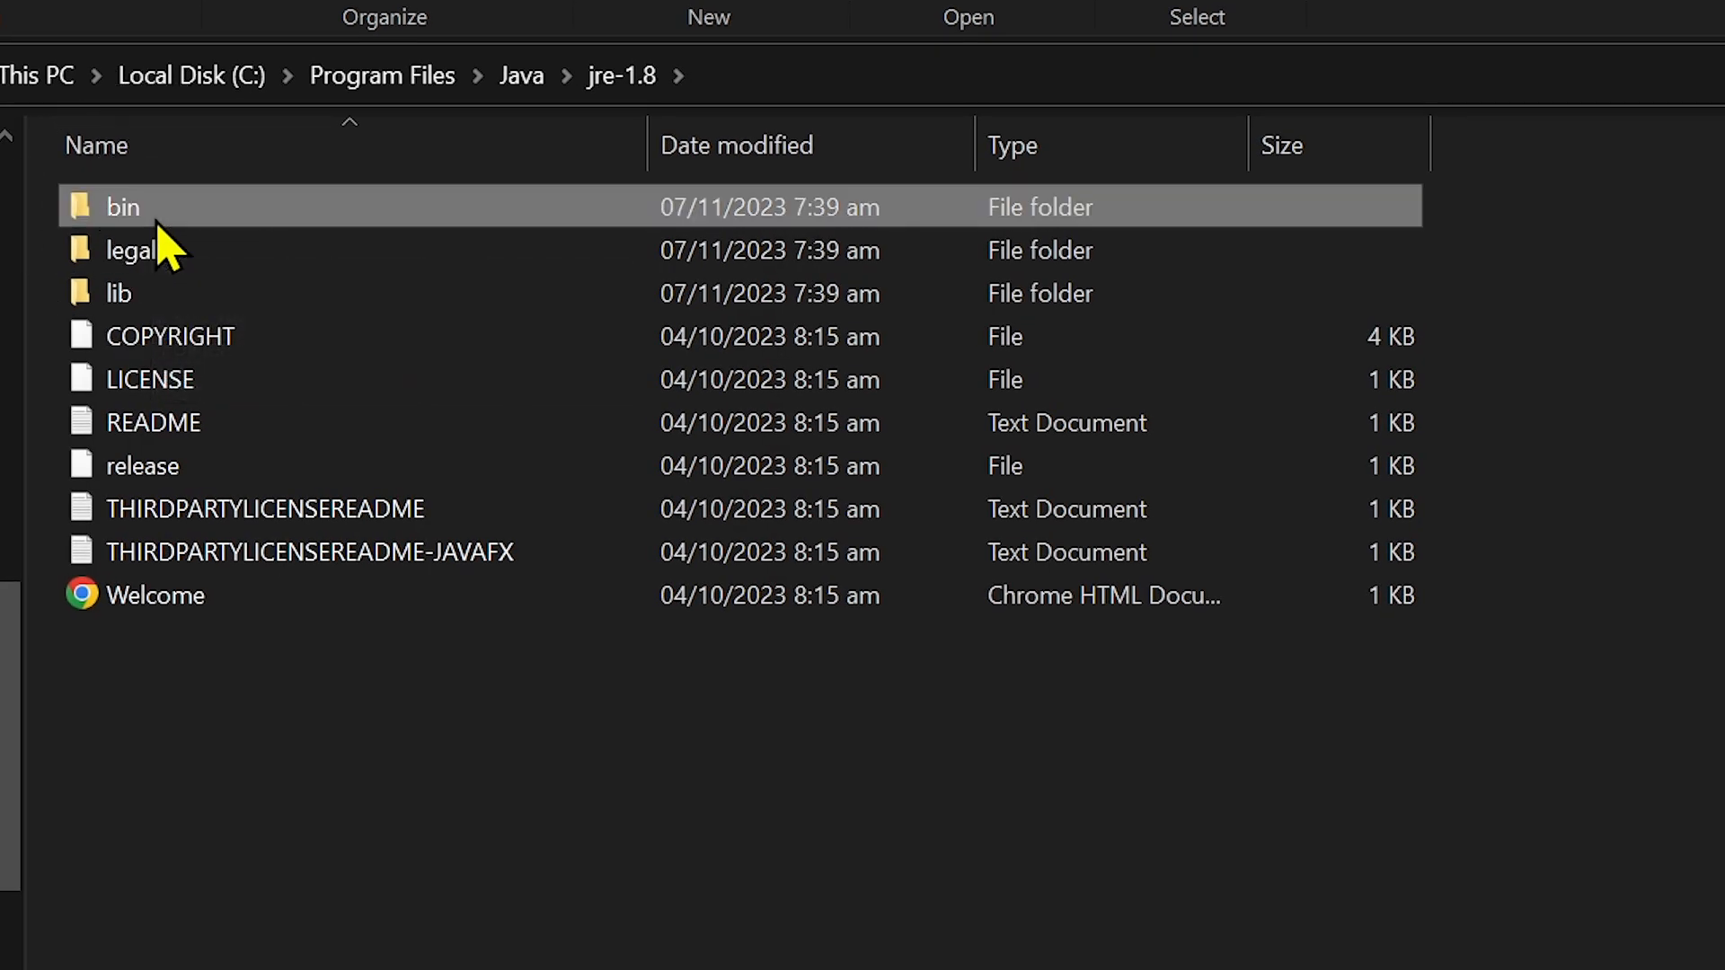
double_click(121, 207)
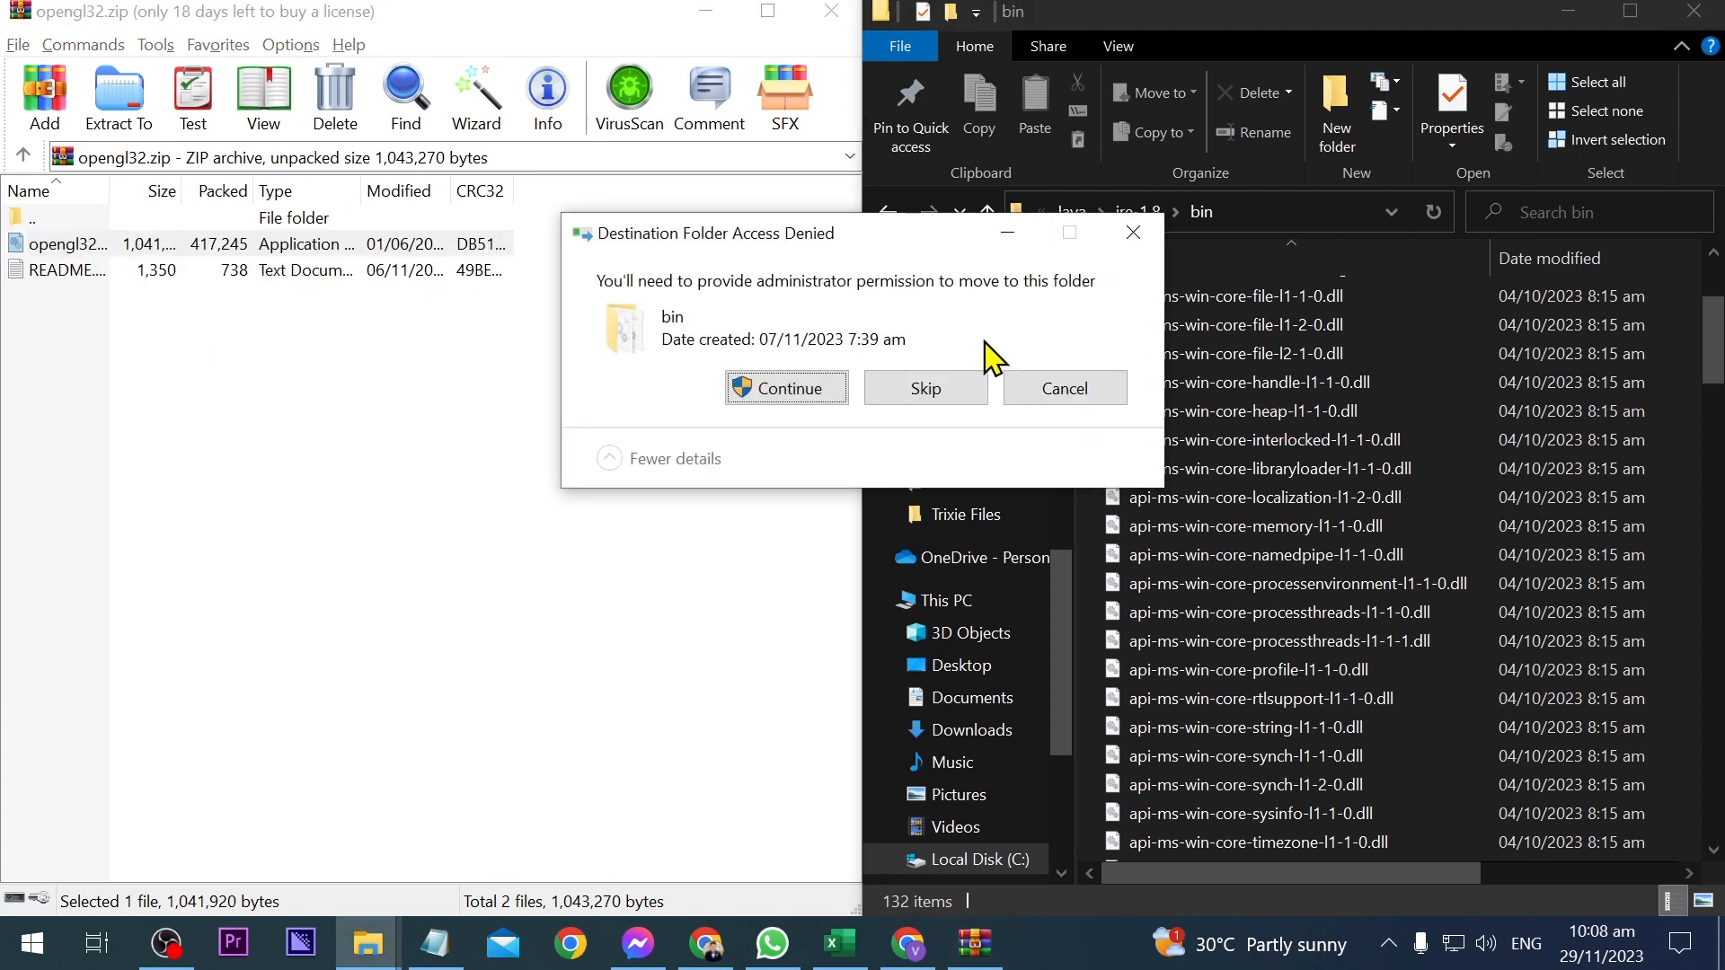
Step: Grant administrator permission so opengl32.dll lands in the jre-1.8 bin folder
left_click(785, 387)
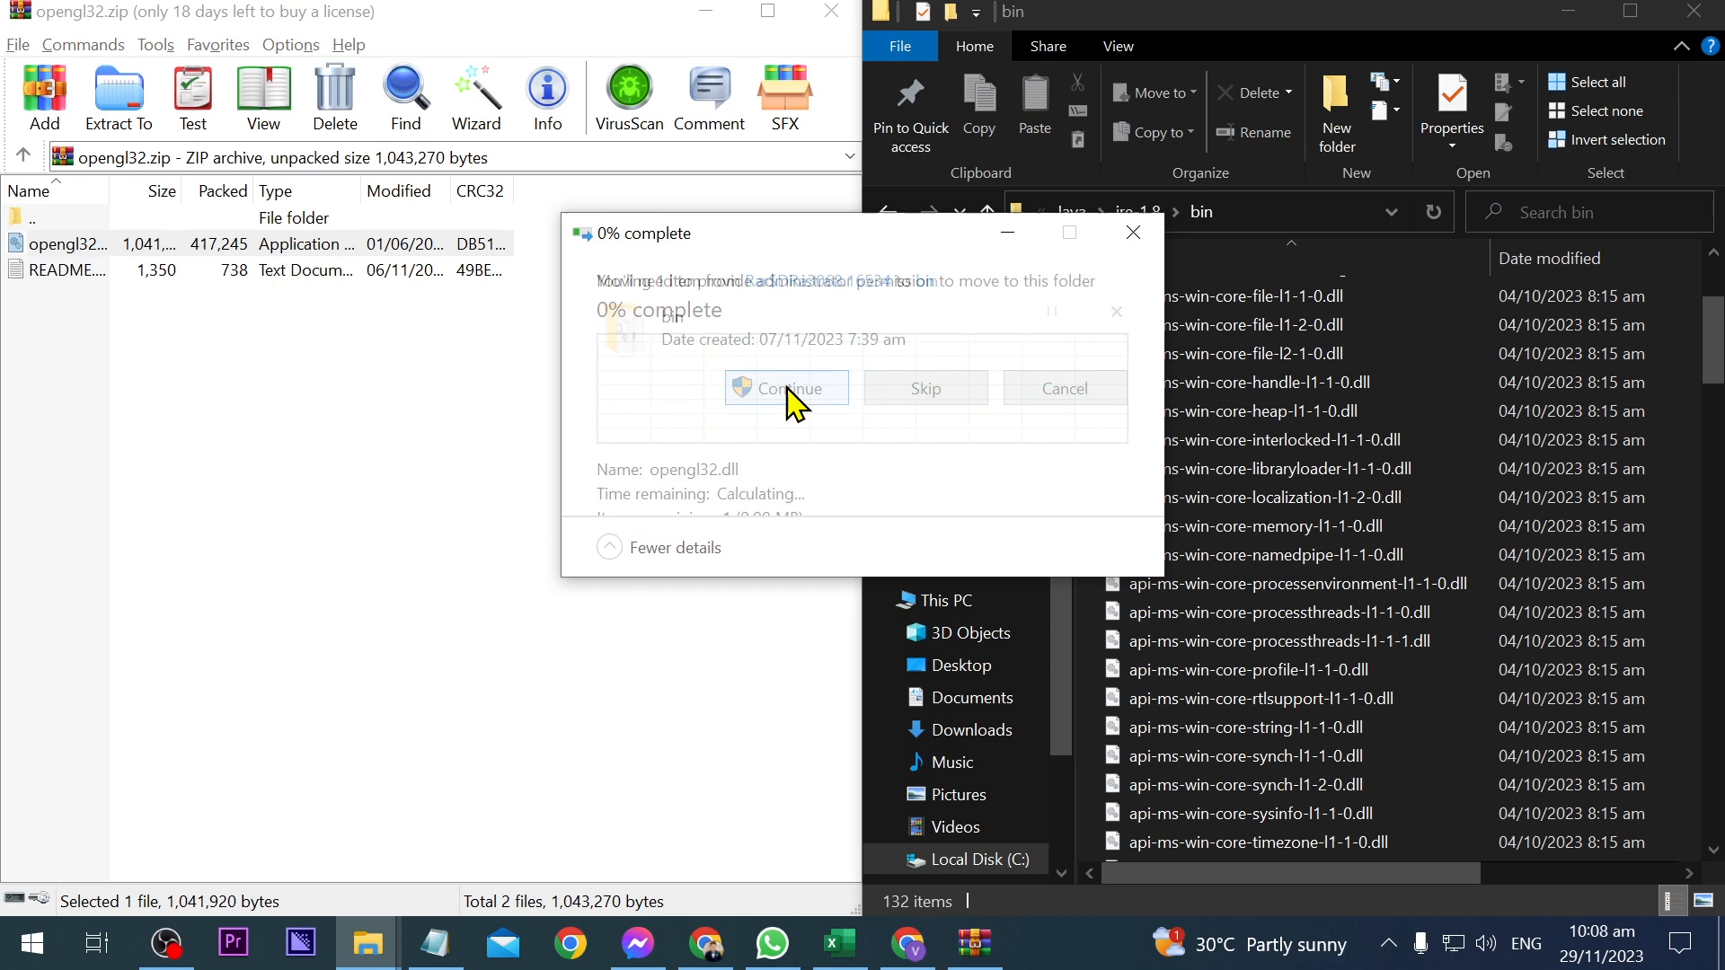
left_click(787, 388)
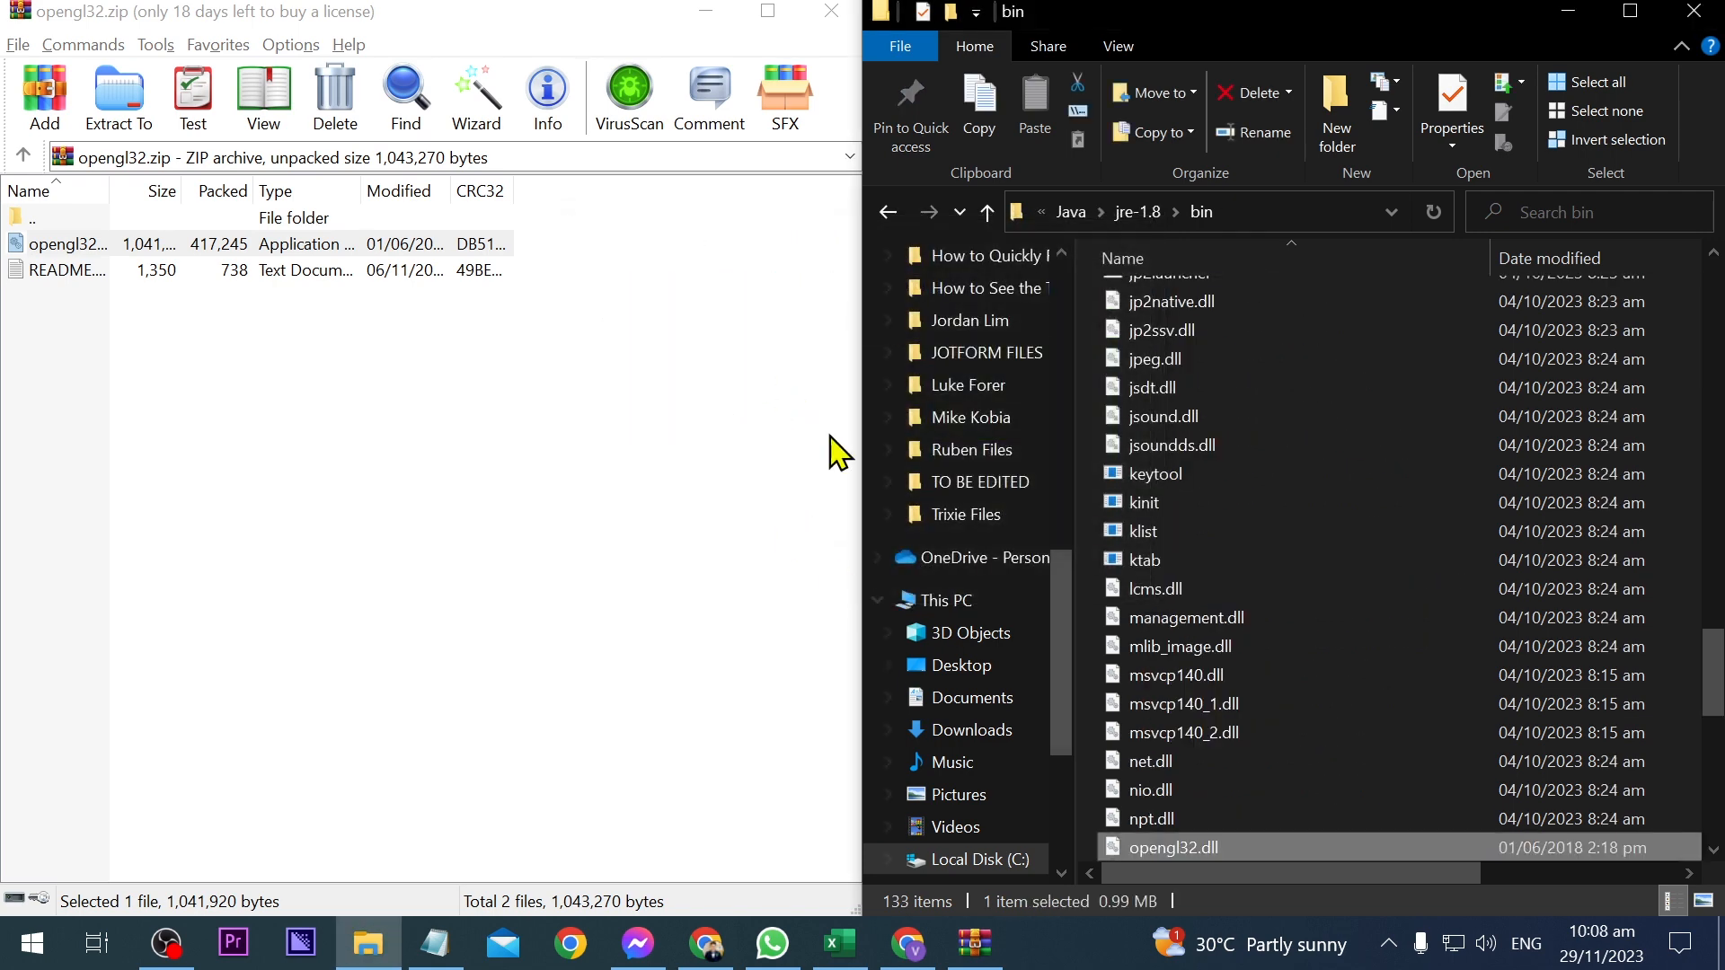
scroll("down", 3)
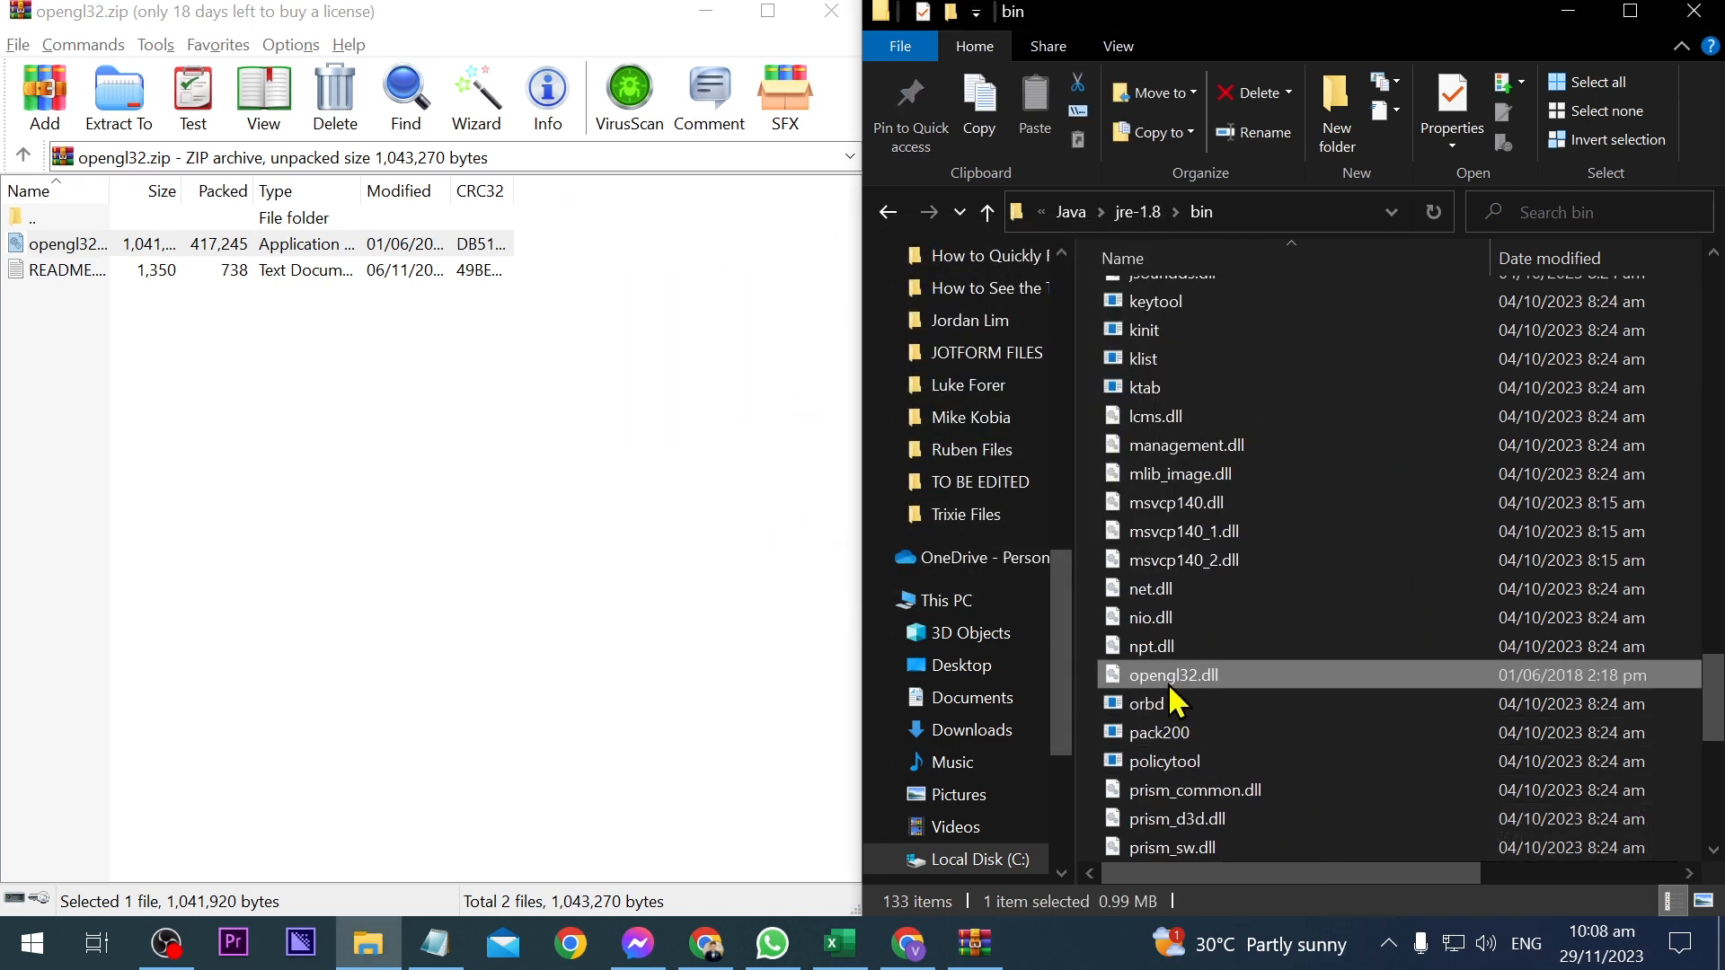